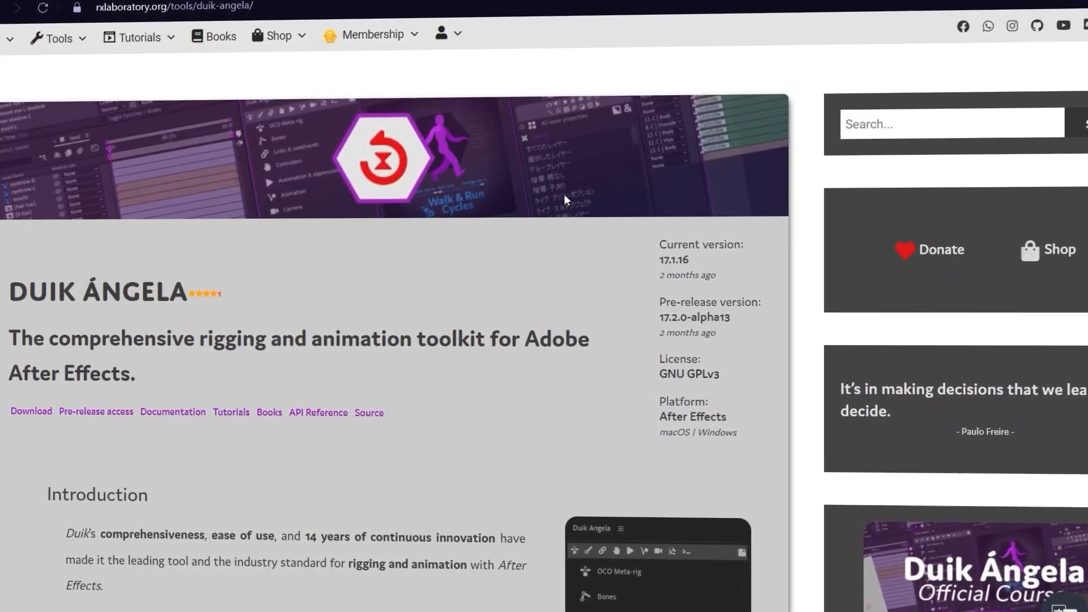
# - Select the Cam Outlines layer and enable keyframing on its Position
pyautogui.scroll(-3)
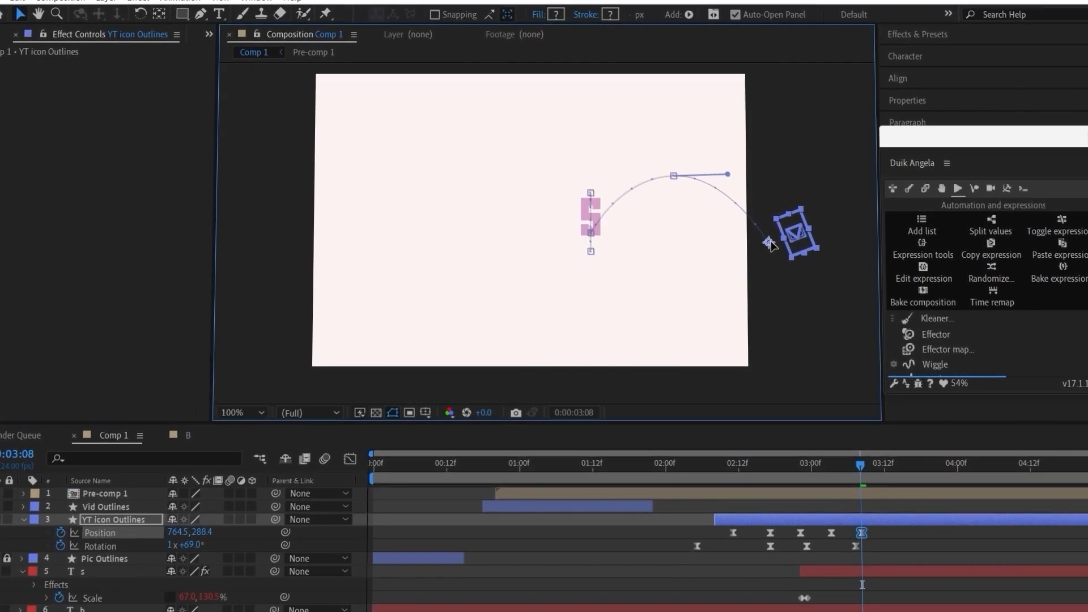
pyautogui.click(117, 5)
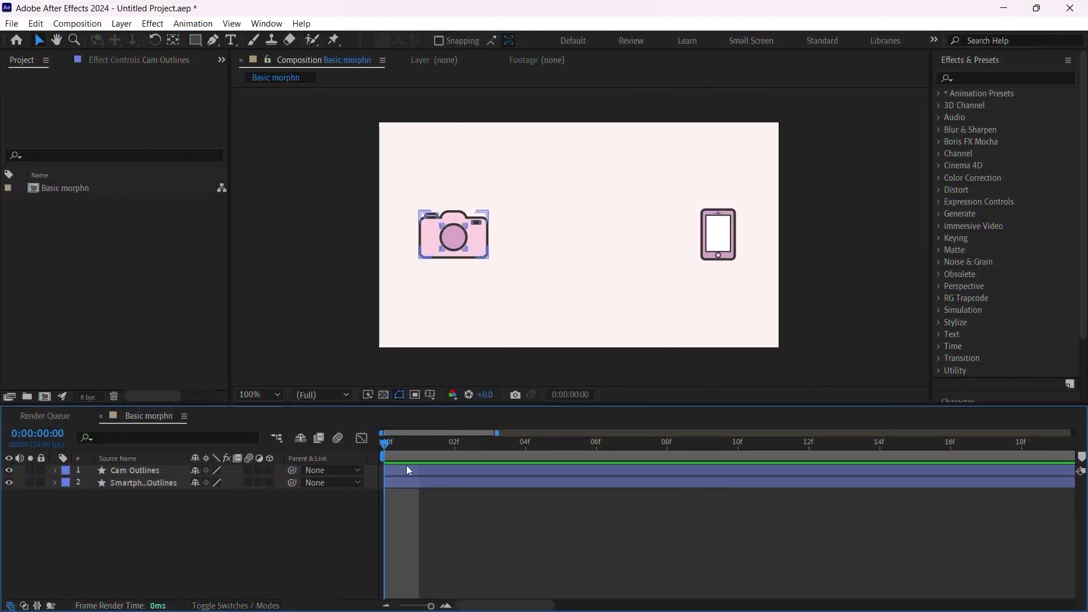
pyautogui.click(456, 374)
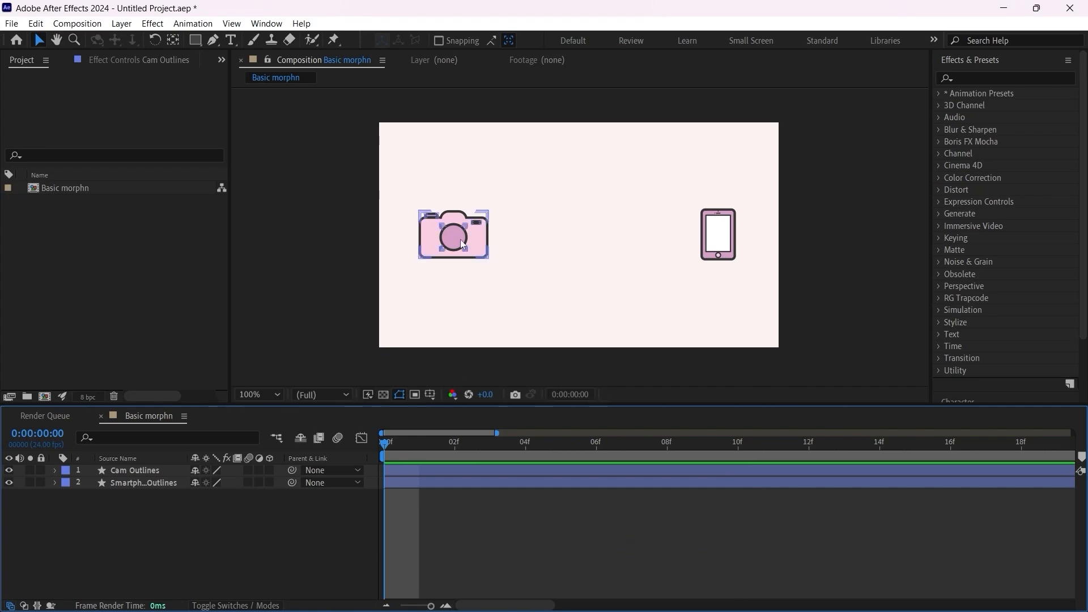
pyautogui.click(680, 300)
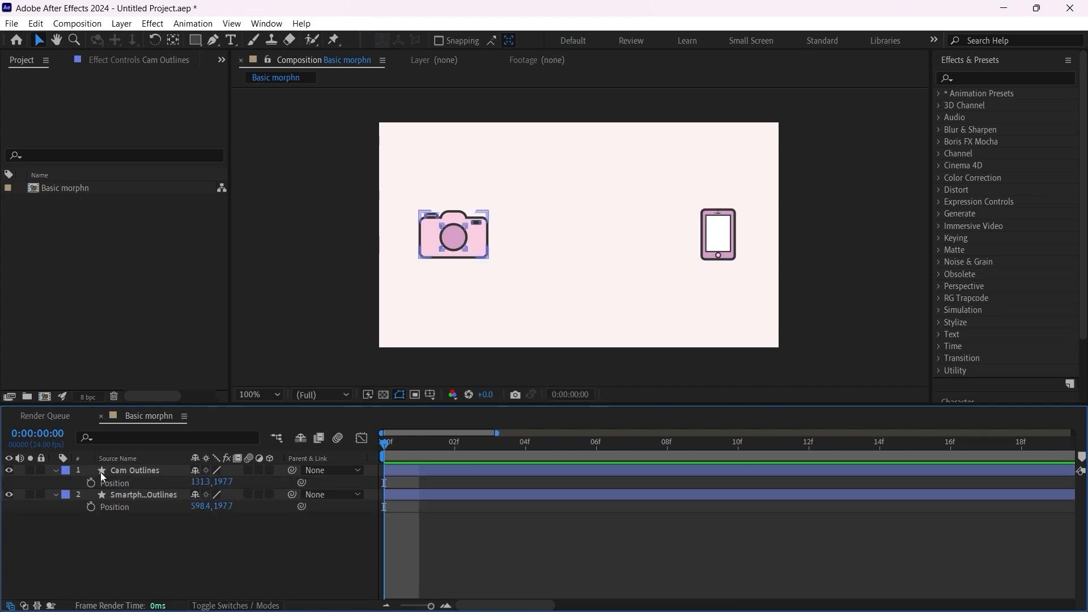
pyautogui.click(90, 482)
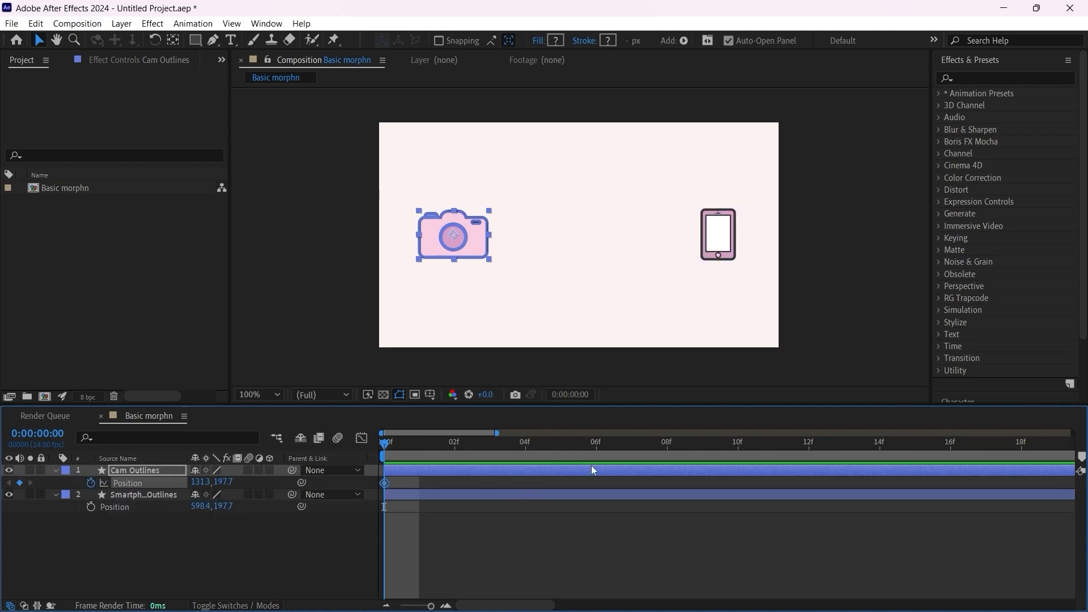
pyautogui.moveTo(738, 448)
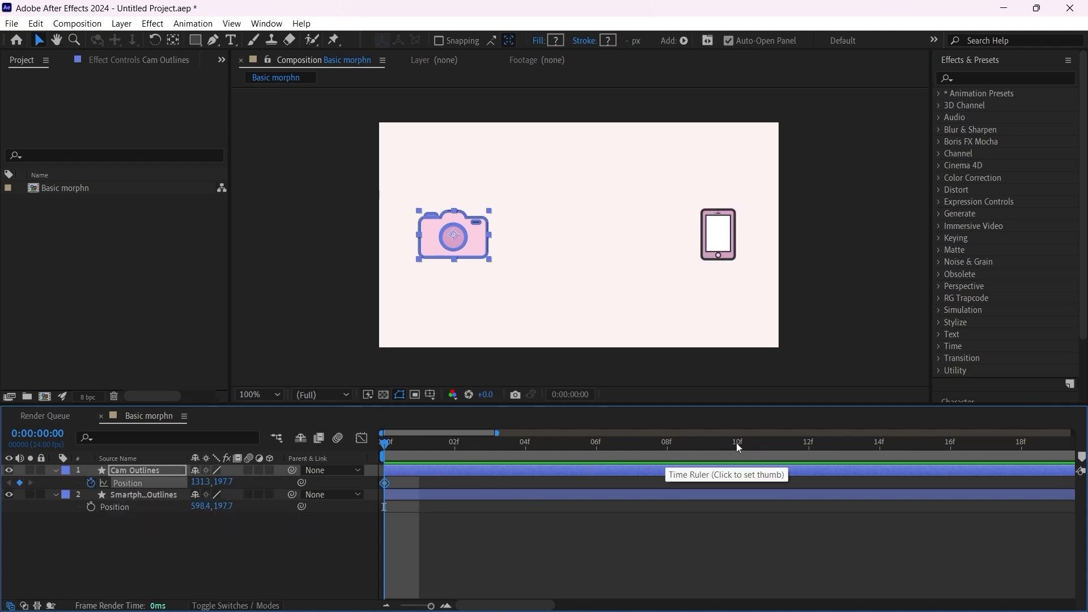
# - At frame 10 slide the camera right onto the smartphone's spot, then shift the keyframes later
pyautogui.click(738, 441)
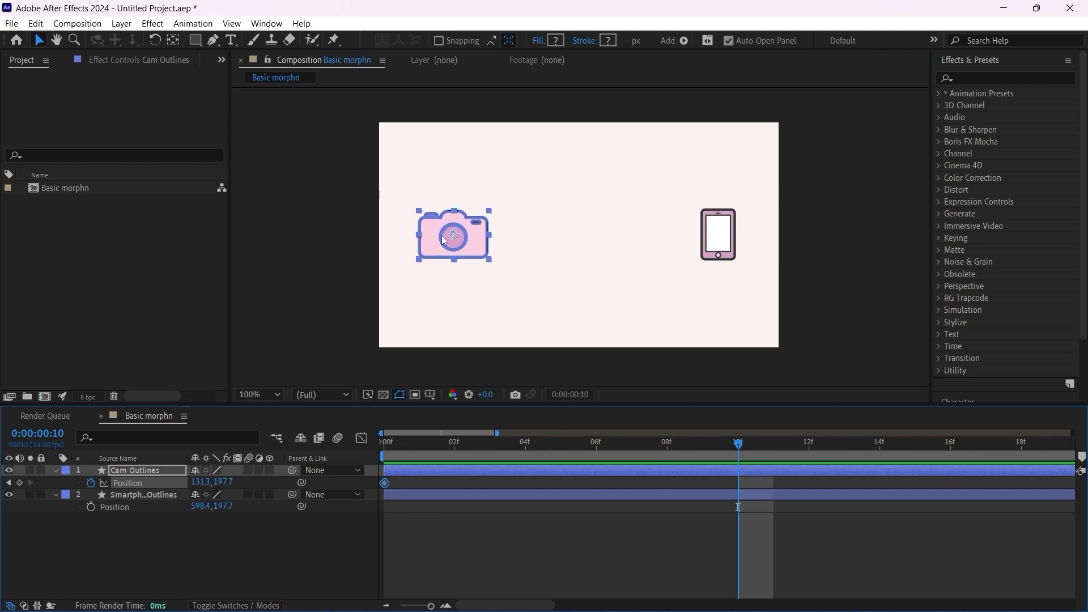
pyautogui.moveTo(453, 234); pyautogui.dragTo(595, 235)
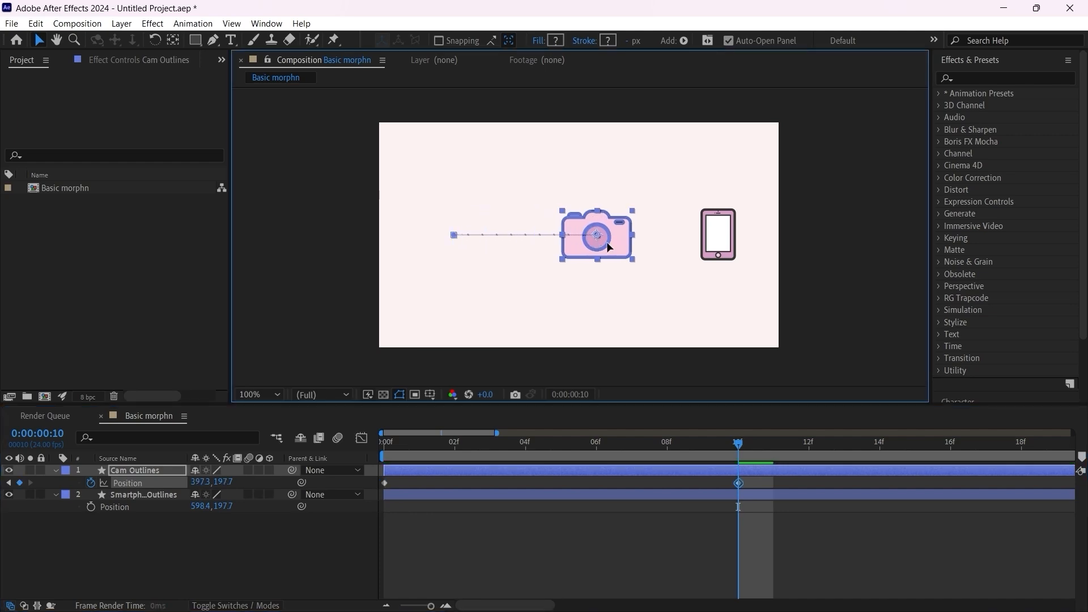
pyautogui.moveTo(595, 235); pyautogui.dragTo(708, 234)
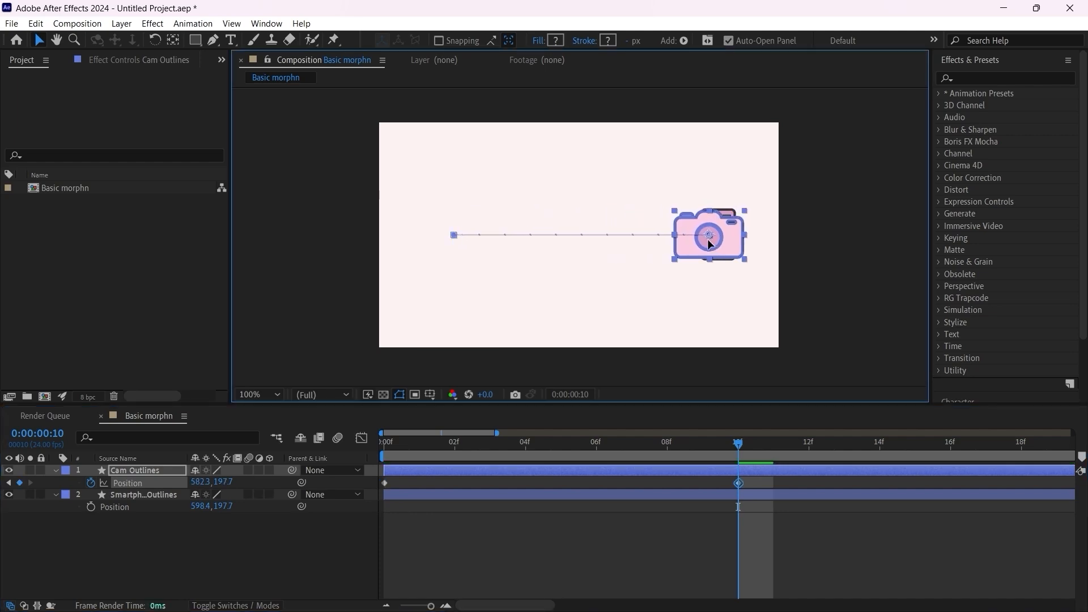
pyautogui.moveTo(708, 235); pyautogui.dragTo(720, 235)
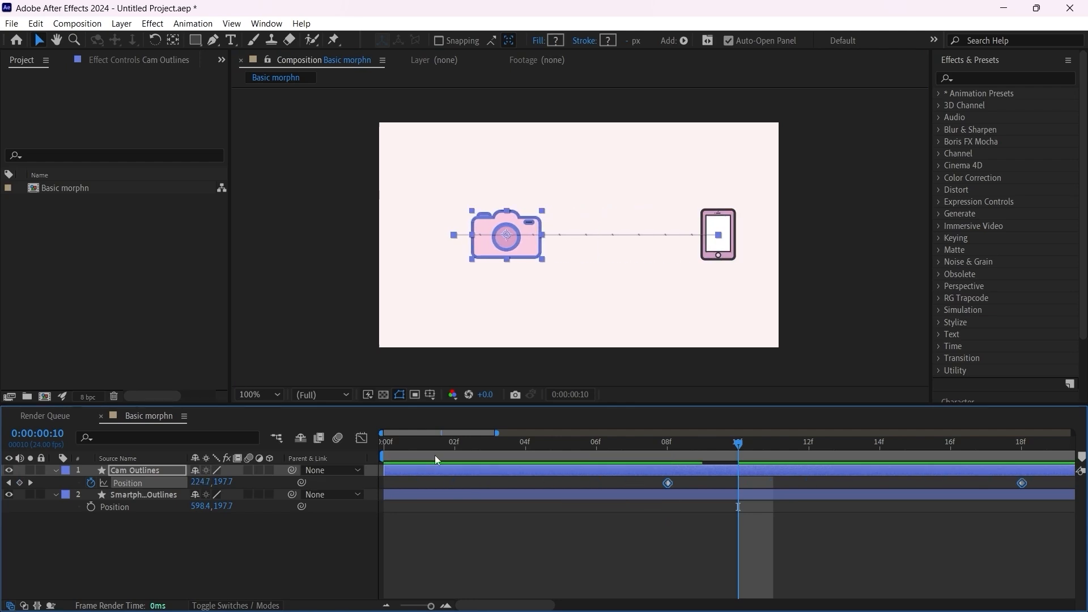
# - Add keyframes so the camera dips left to 121.3 at 8f and overshoots to about 618.3 at 18f
pyautogui.click(454, 442)
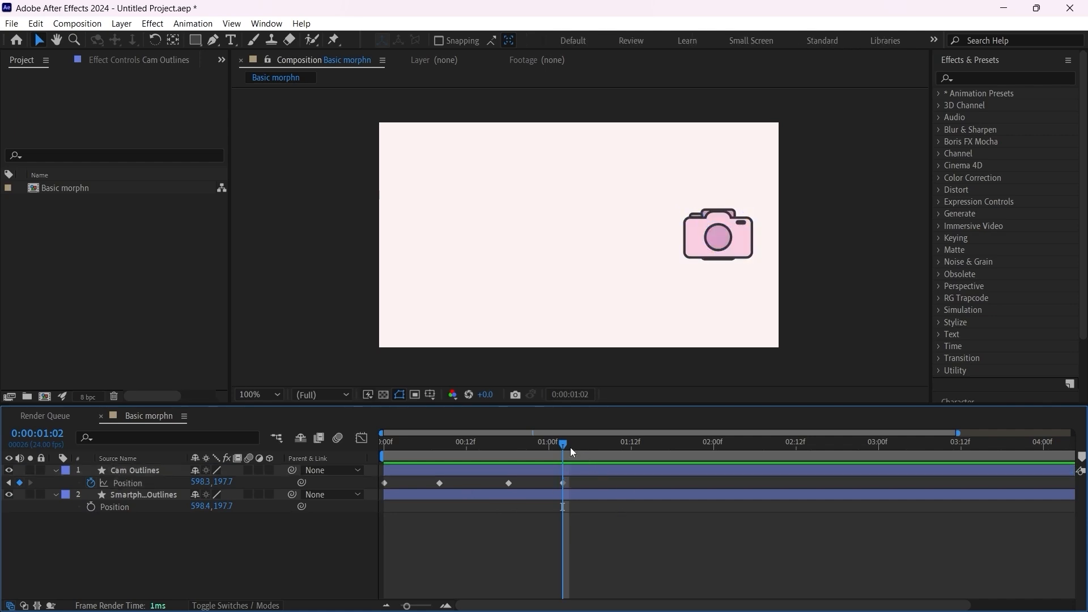
pyautogui.click(446, 441)
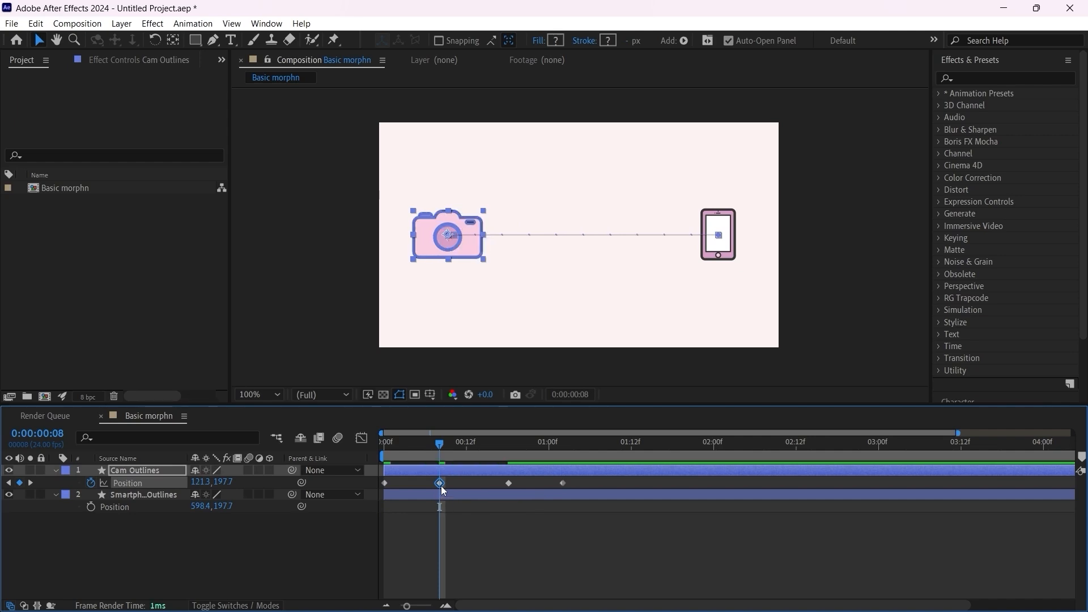
pyautogui.moveTo(440, 483)
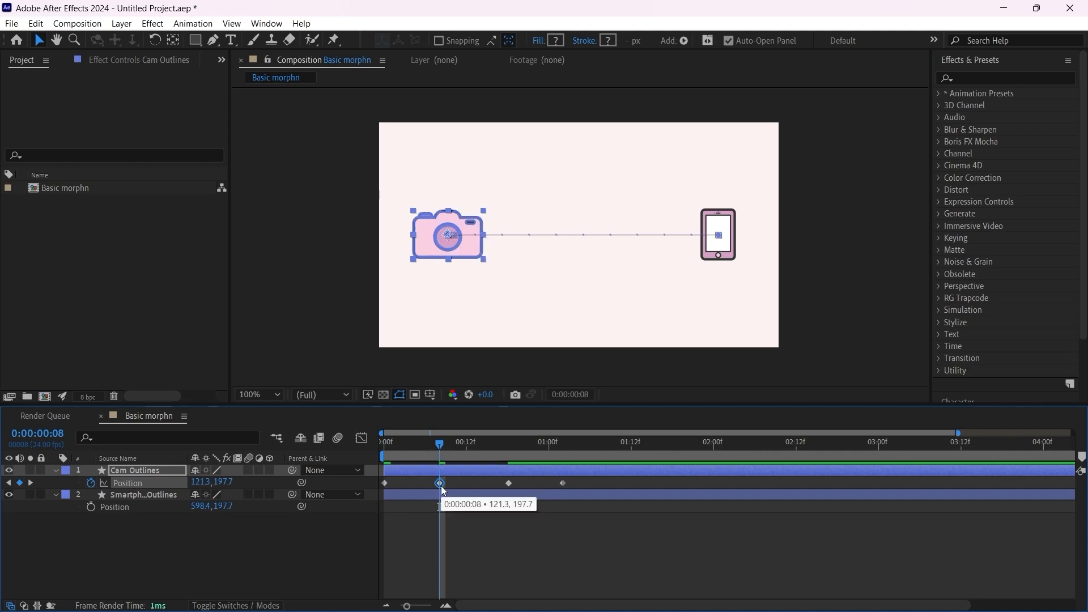
pyautogui.moveTo(447, 235); pyautogui.dragTo(441, 234)
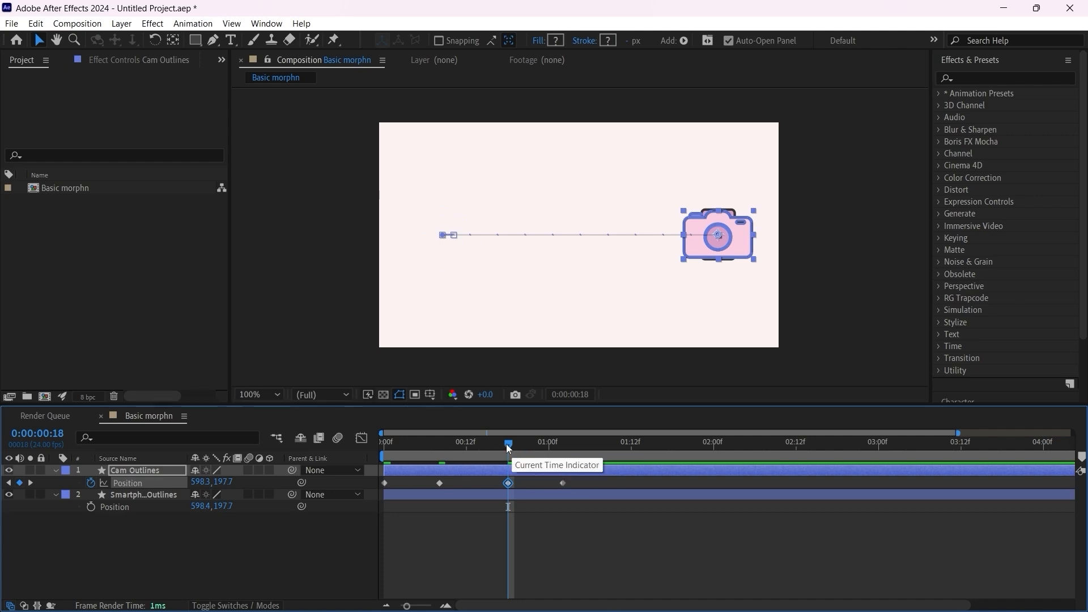
pyautogui.moveTo(718, 235); pyautogui.dragTo(724, 235)
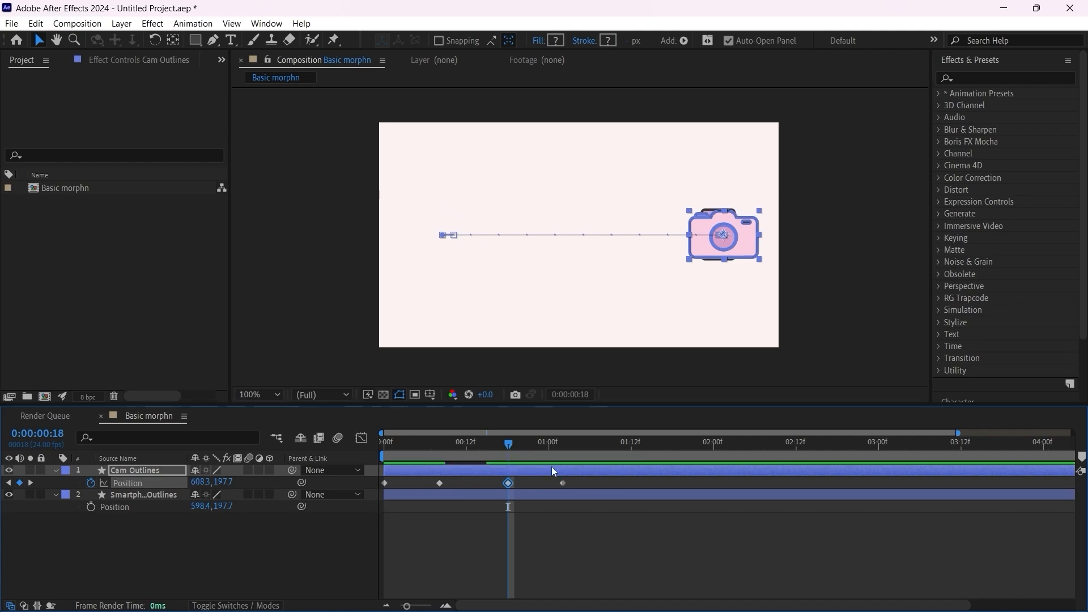
pyautogui.moveTo(721, 235); pyautogui.dragTo(729, 234)
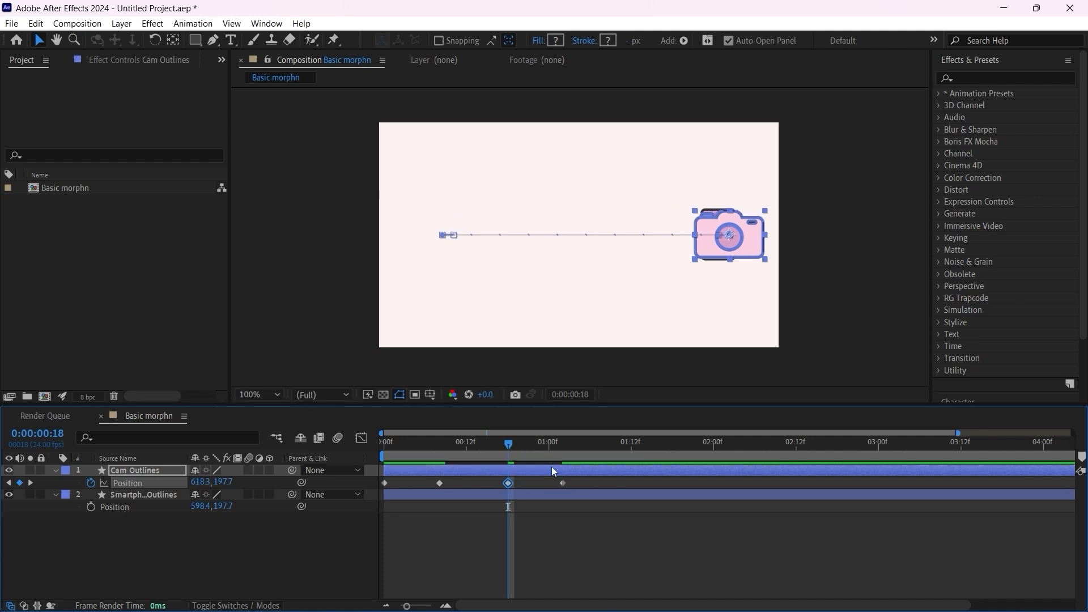
pyautogui.moveTo(605, 486)
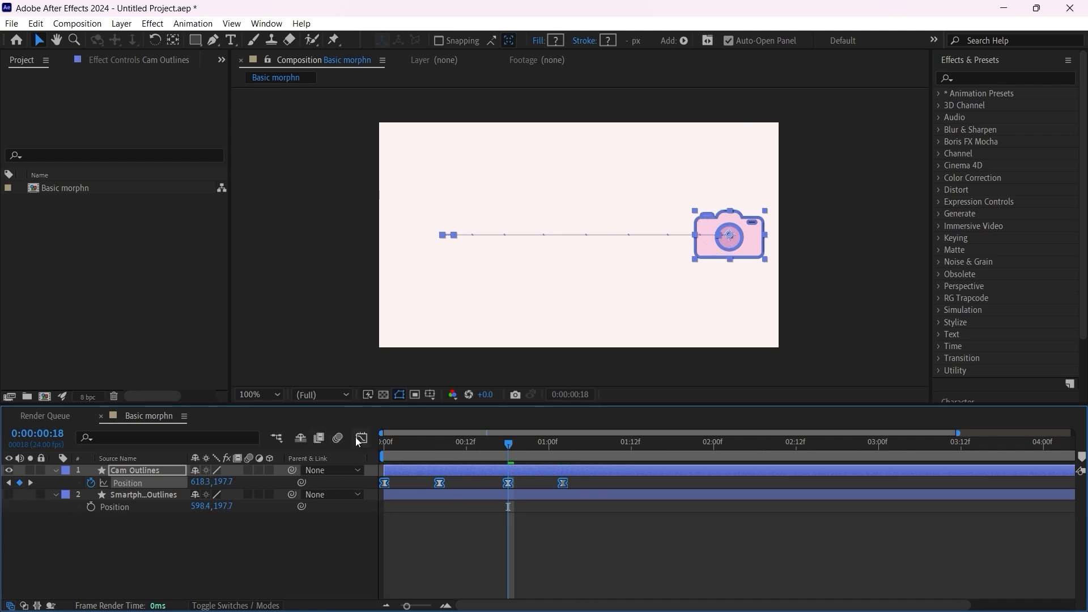
# - Reshape the Position speed curve in the Graph Editor, stretching the final settle's easing influence
pyautogui.click(360, 438)
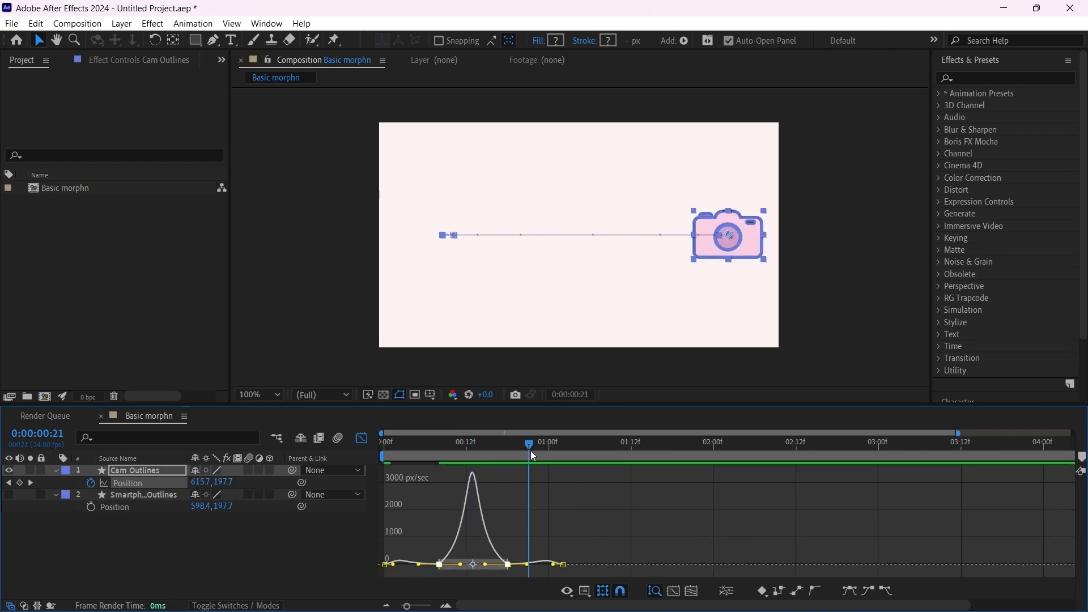
pyautogui.moveTo(531, 571)
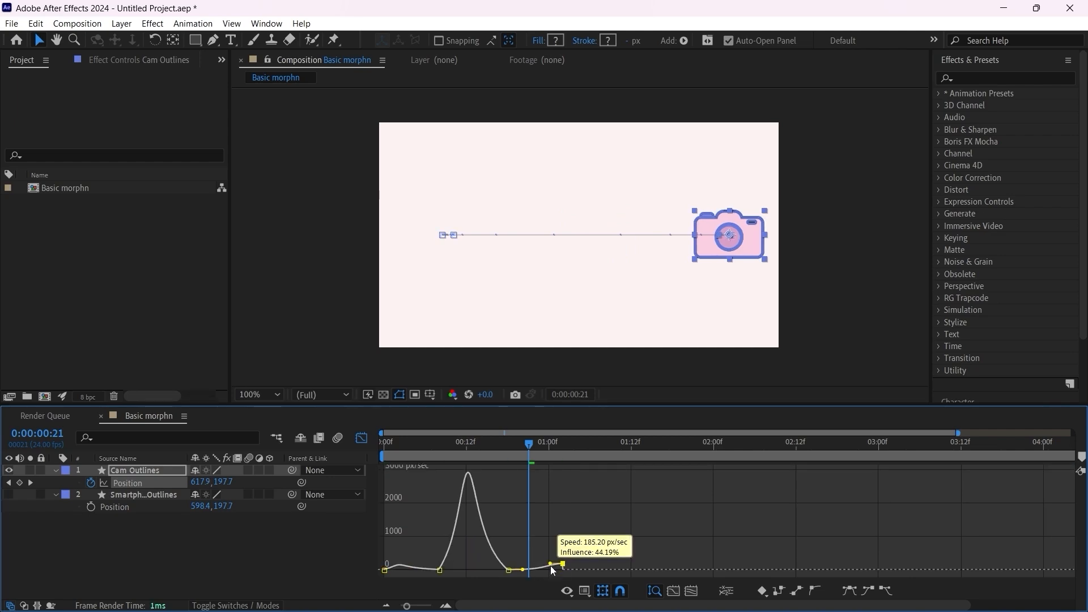
pyautogui.moveTo(551, 570); pyautogui.dragTo(531, 567)
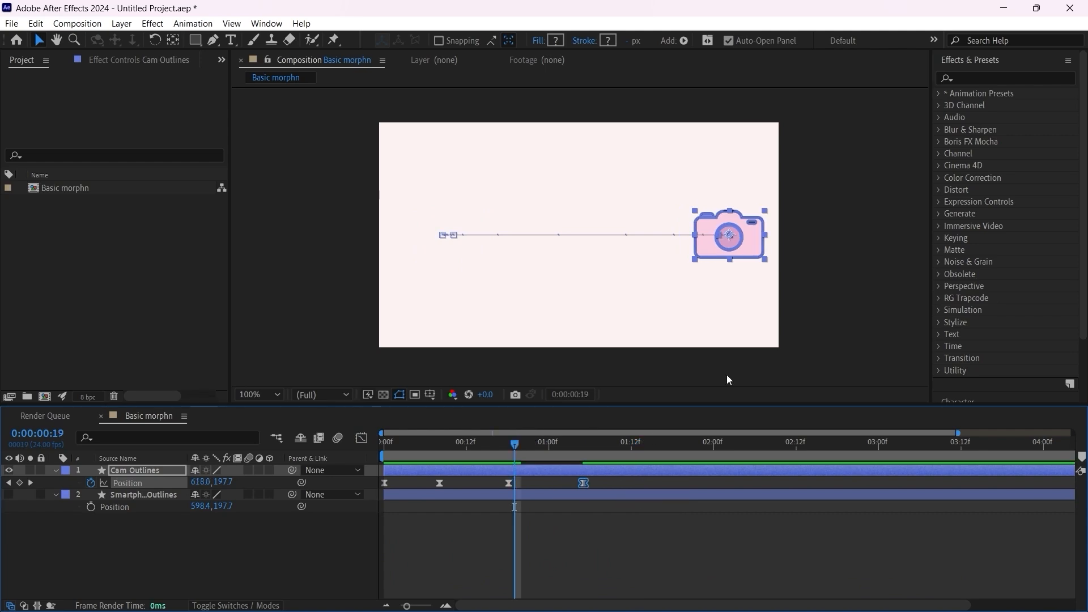
pyautogui.moveTo(727, 185)
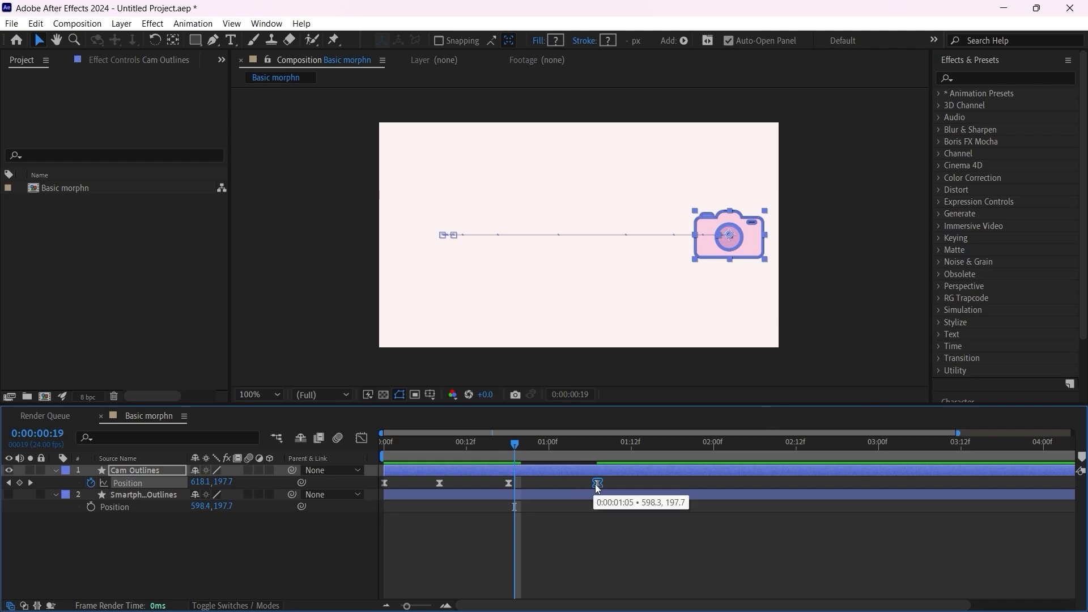
pyautogui.moveTo(491, 442)
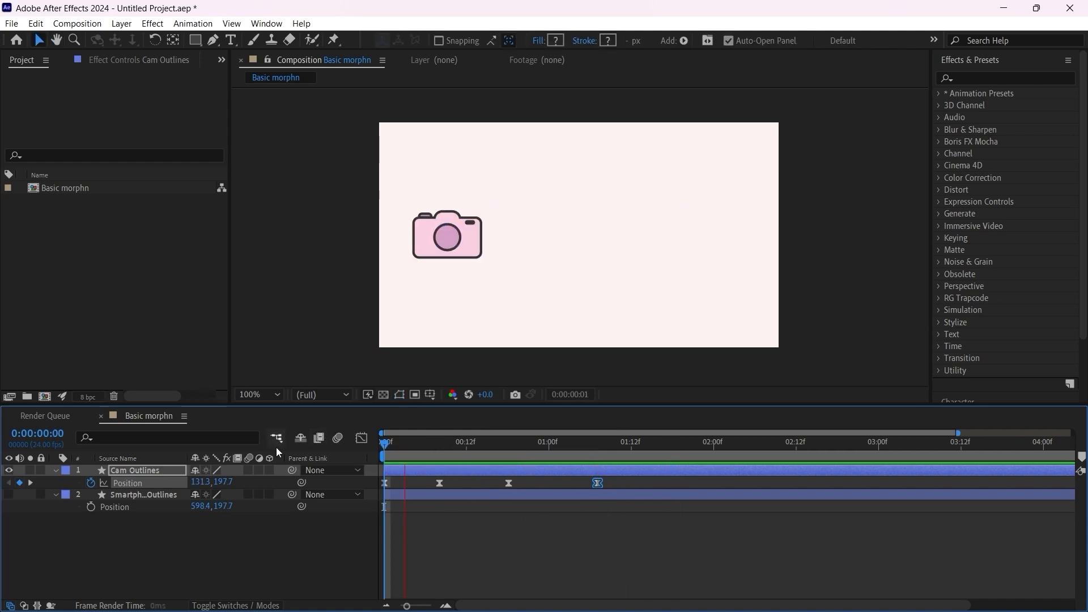
# - Preview, then add Rotation keyframes on Cam Outlines tilting about 6 degrees at the overshoot
pyautogui.click(692, 441)
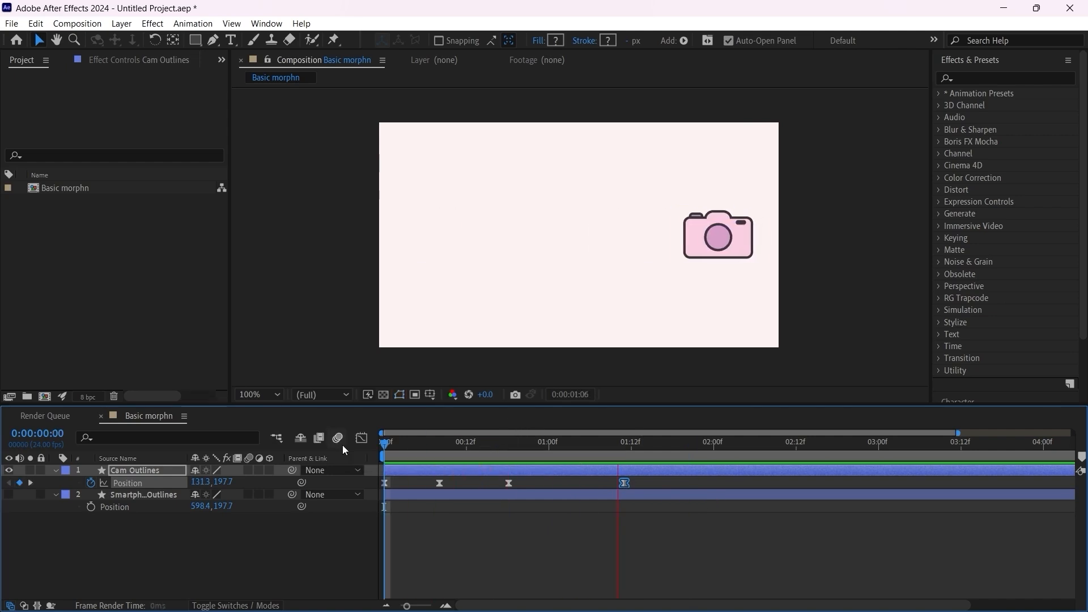
pyautogui.click(430, 441)
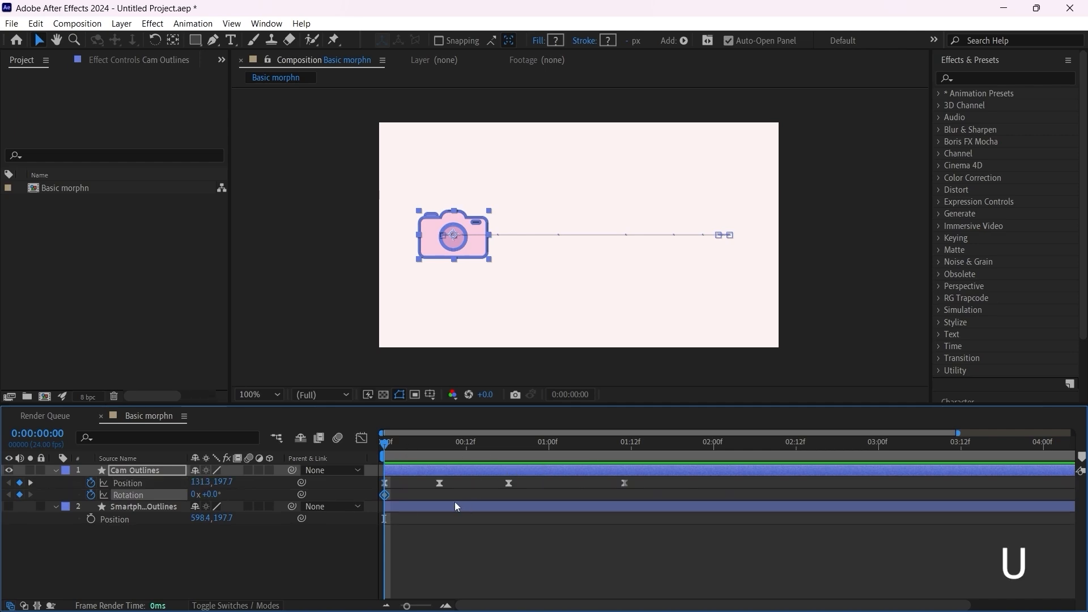
pyautogui.moveTo(444, 451)
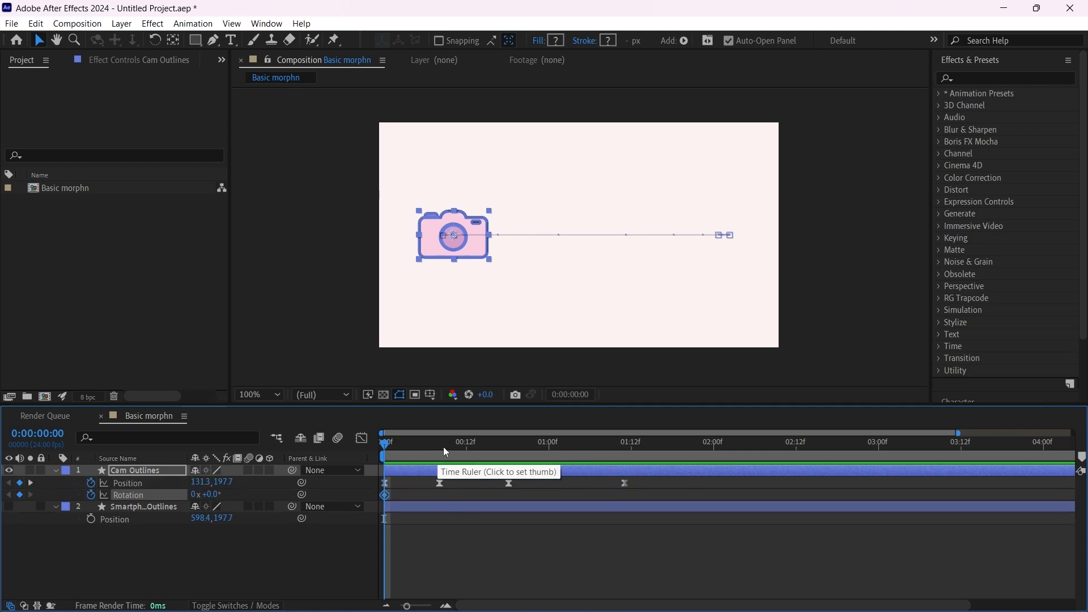
pyautogui.click(439, 442)
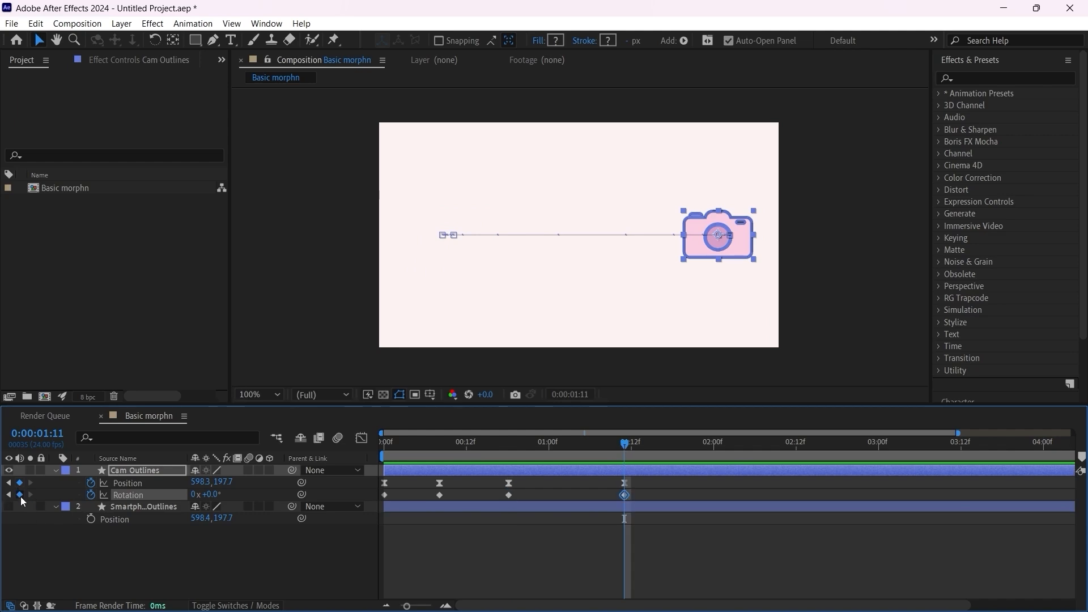
pyautogui.click(441, 442)
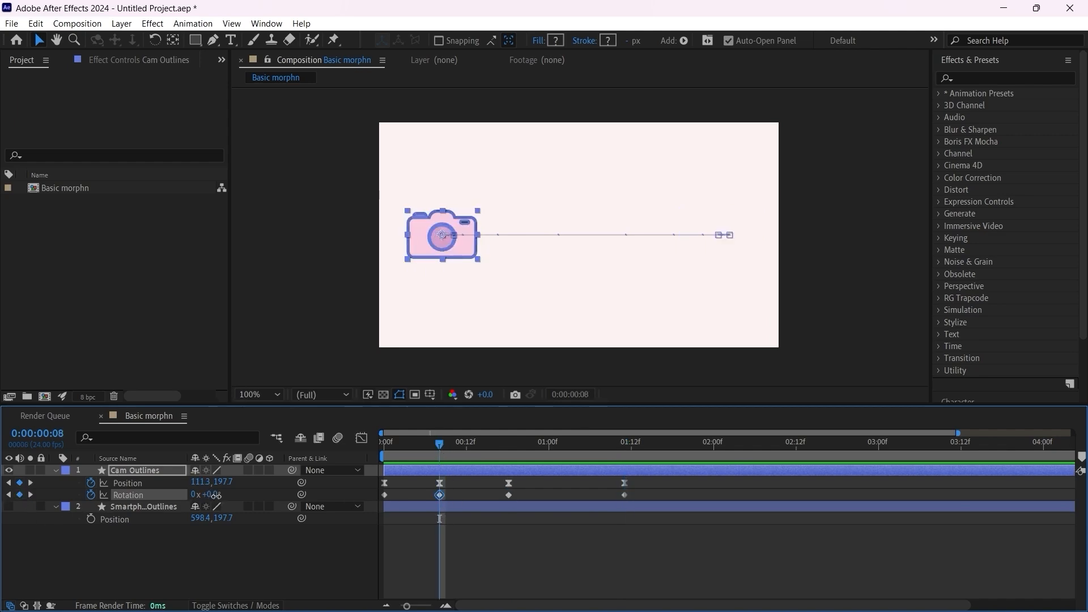
pyautogui.doubleClick(211, 494)
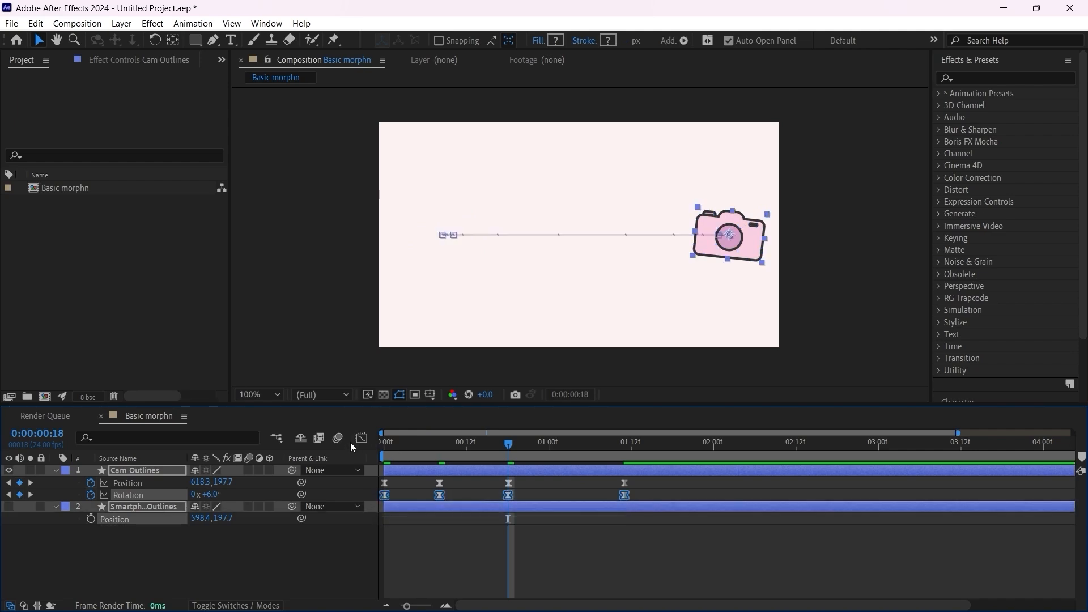
pyautogui.moveTo(361, 438)
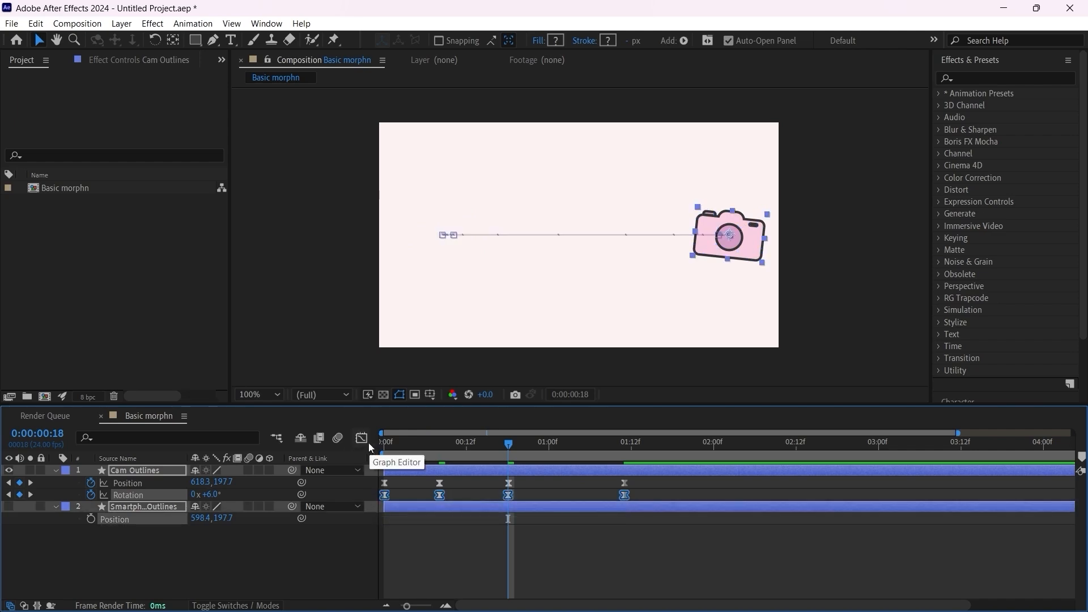
# - Stretch the Bezier influence on the Rotation speed curve, then return to the layer bars view
pyautogui.click(361, 438)
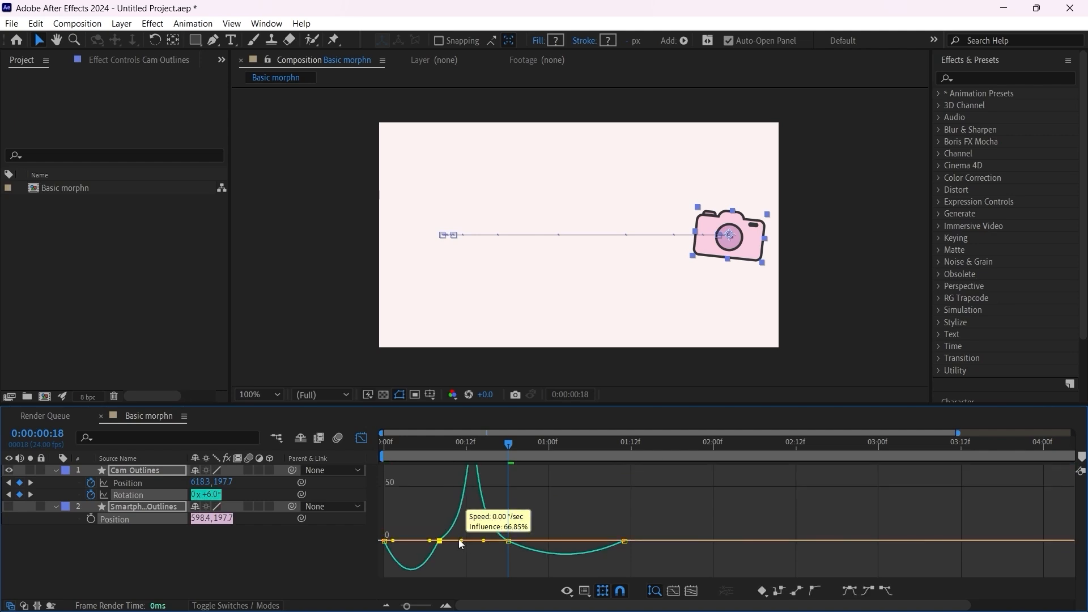
pyautogui.moveTo(458, 543); pyautogui.dragTo(415, 550)
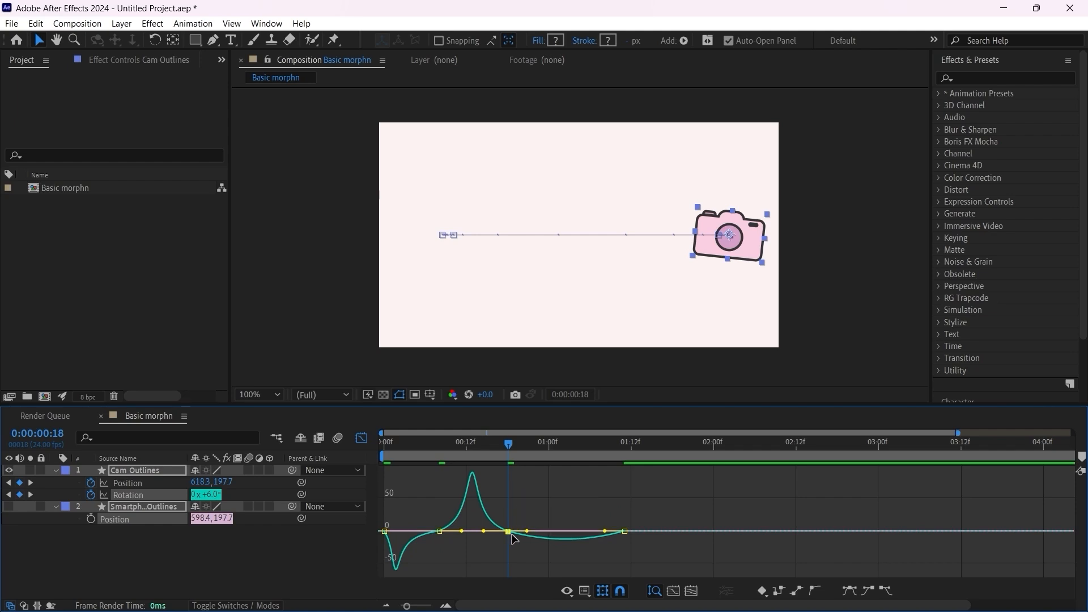
pyautogui.moveTo(604, 536)
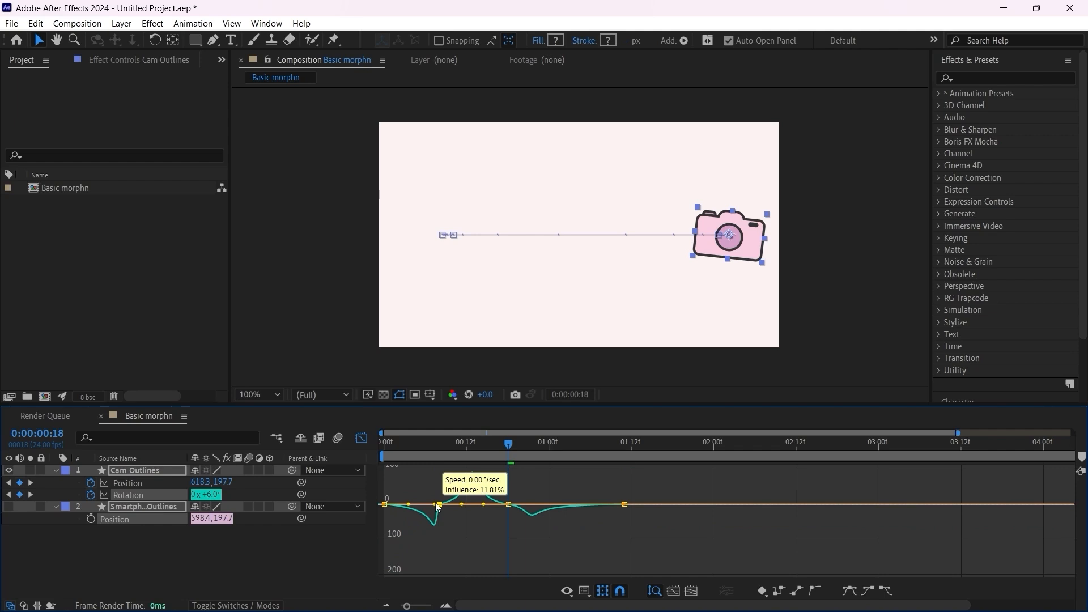
pyautogui.click(381, 442)
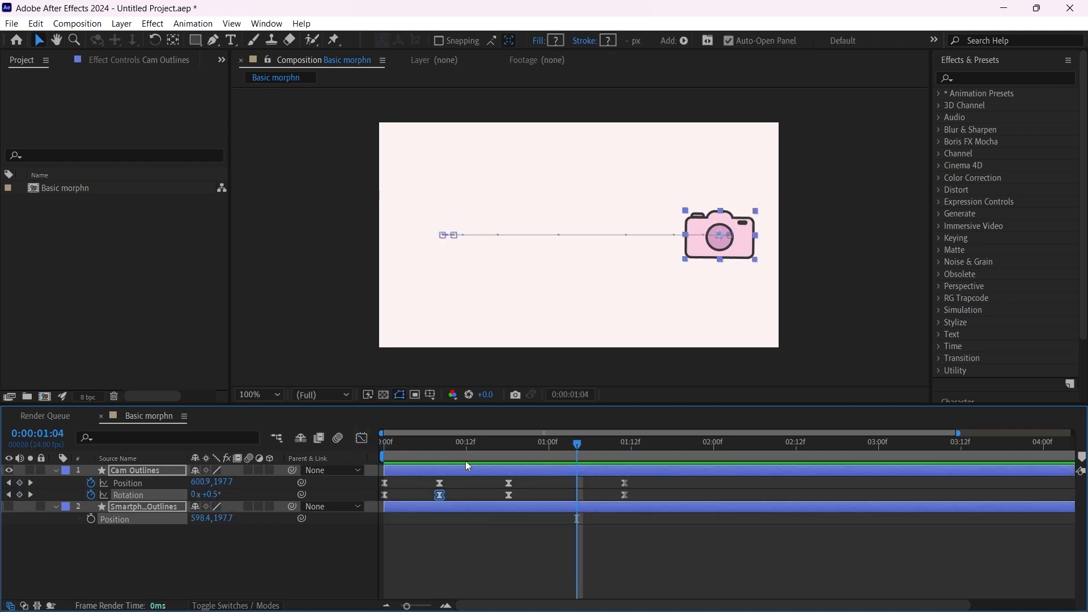
# - Move to the camera's final keyframe and parent Smartphone Outlines to Cam Outlines
pyautogui.click(486, 442)
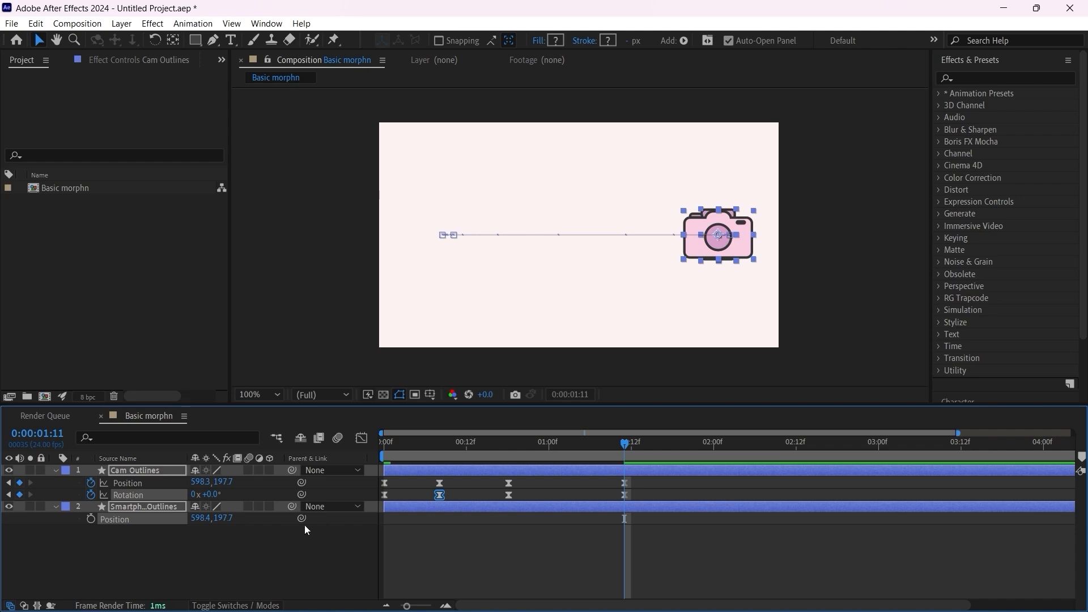
pyautogui.moveTo(290, 506)
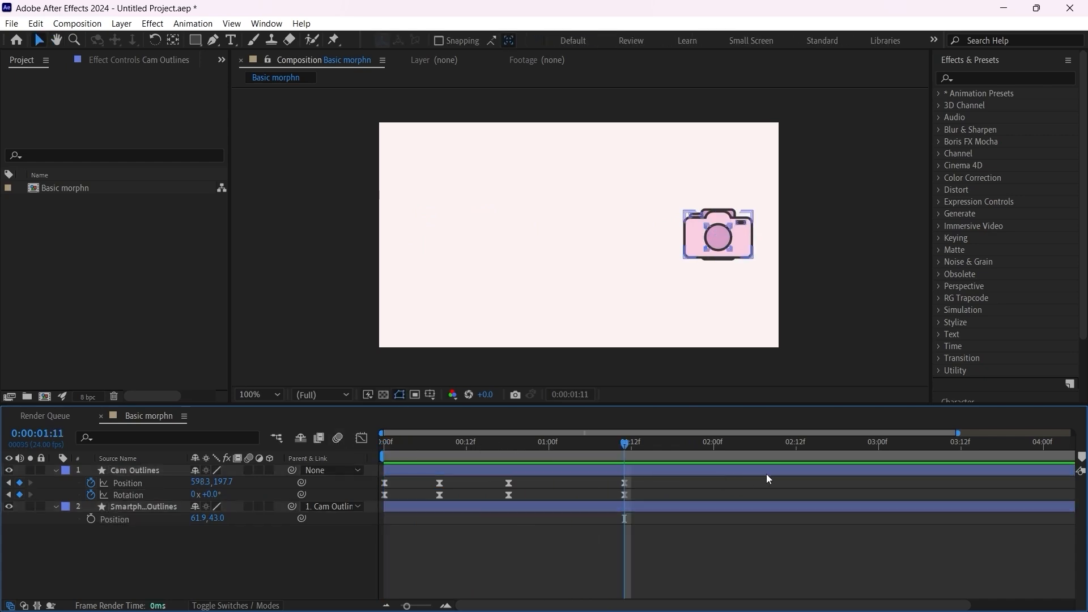
# - At frame 12 end the camera layer and start the smartphone layer, then preview the swap
pyautogui.click(470, 442)
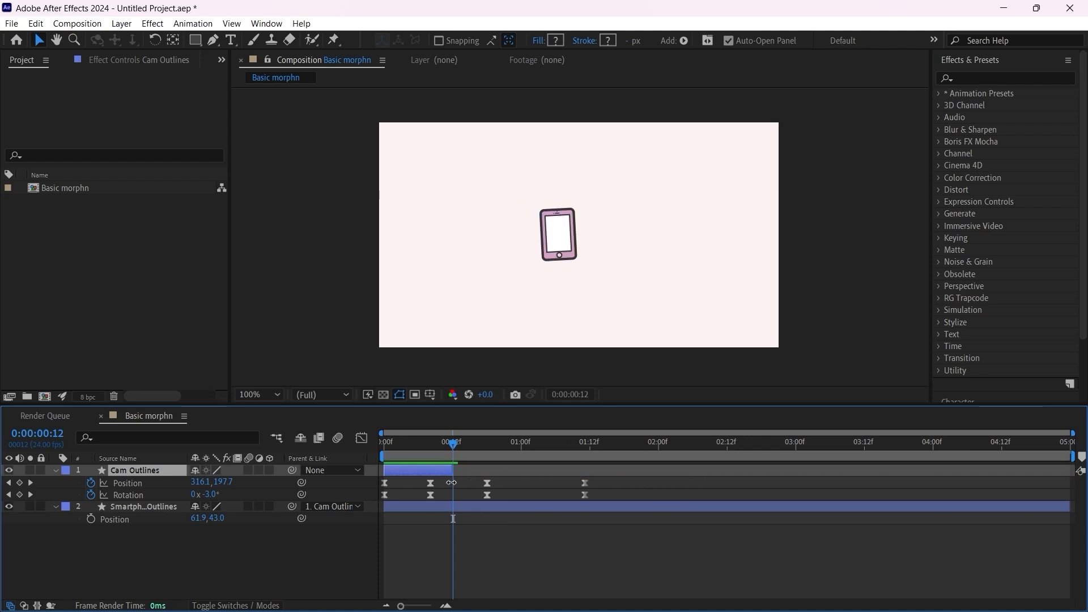
pyautogui.click(143, 507)
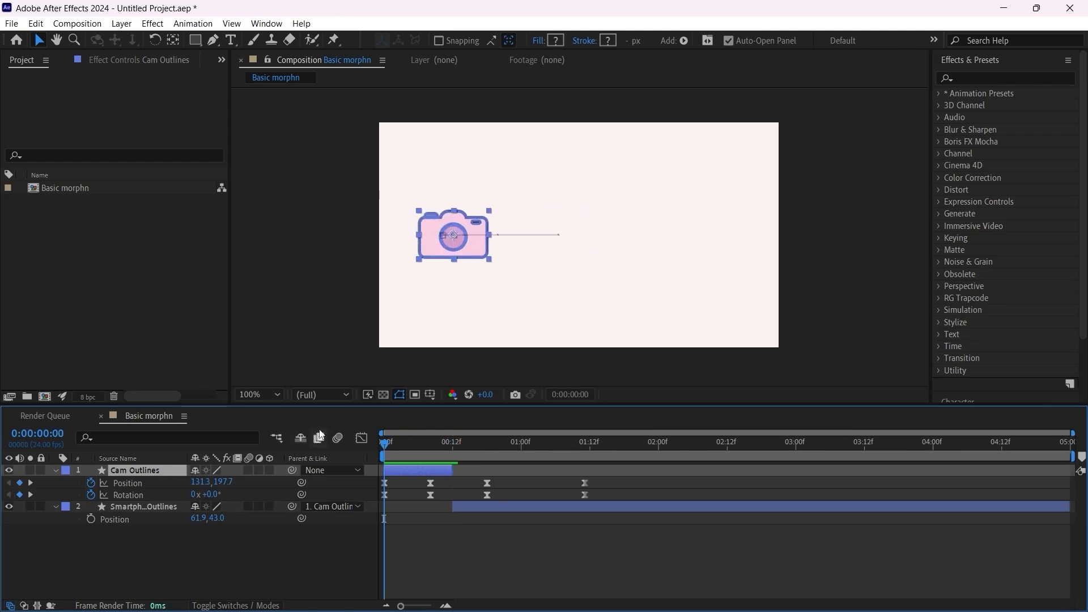
pyautogui.click(624, 442)
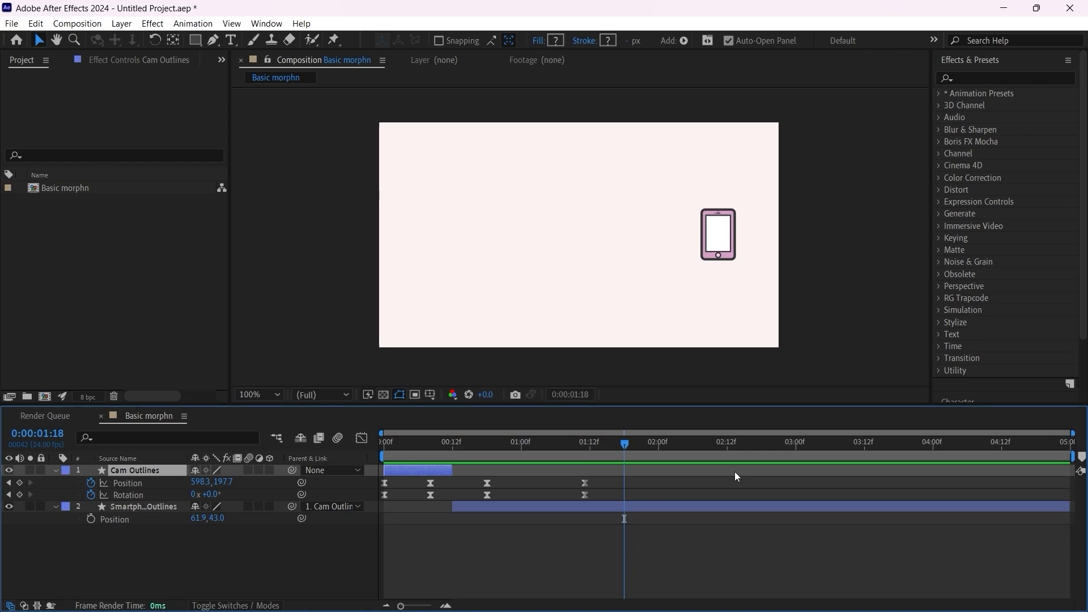
pyautogui.moveTo(454, 454)
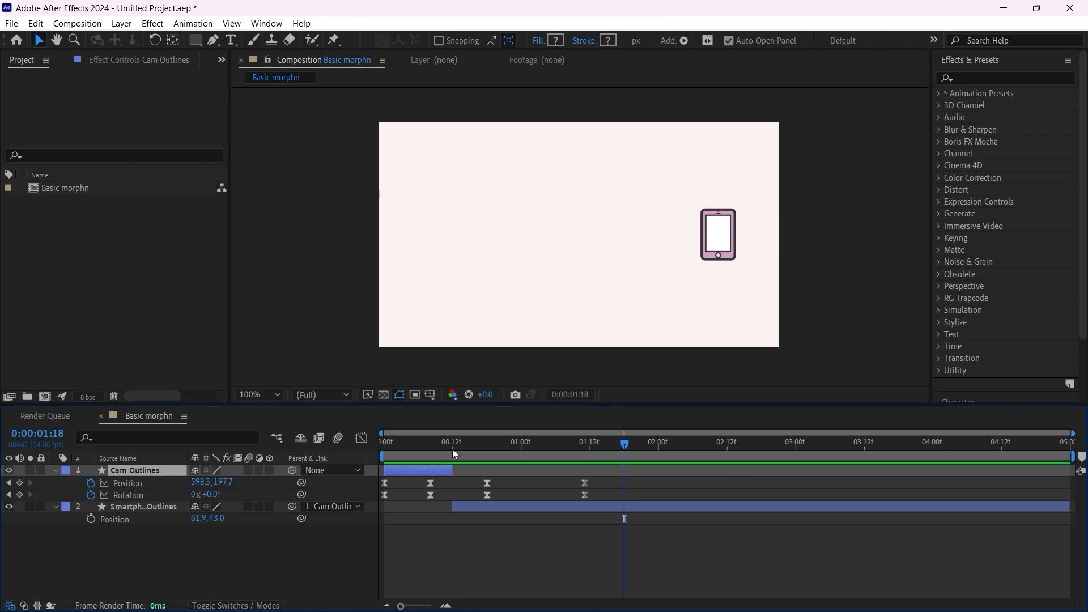
# - Switch on motion blur for both icon layers and the composition, then preview
pyautogui.click(452, 442)
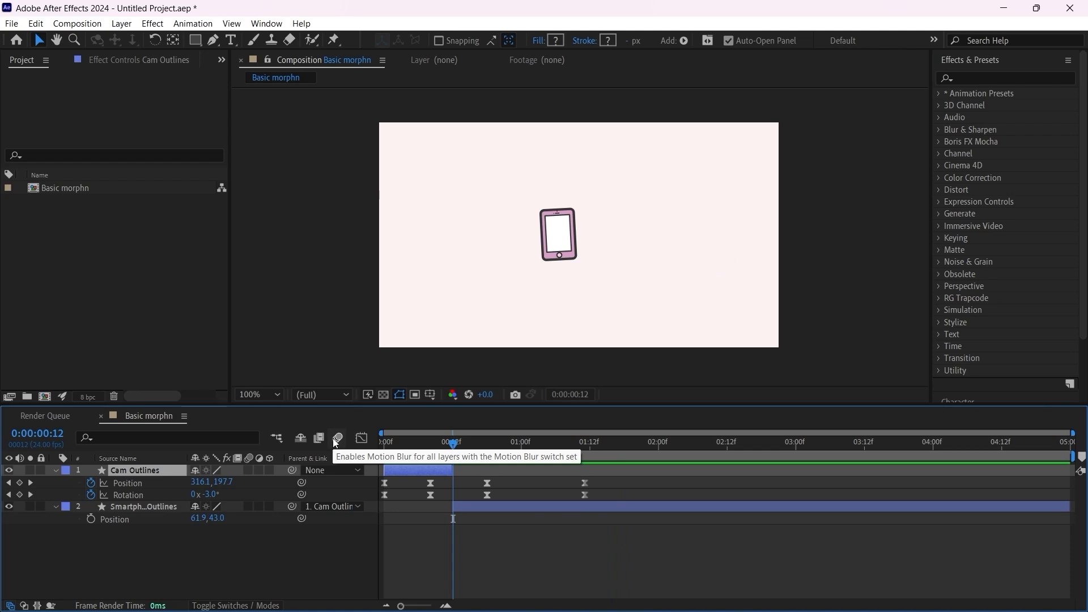
pyautogui.moveTo(246, 473)
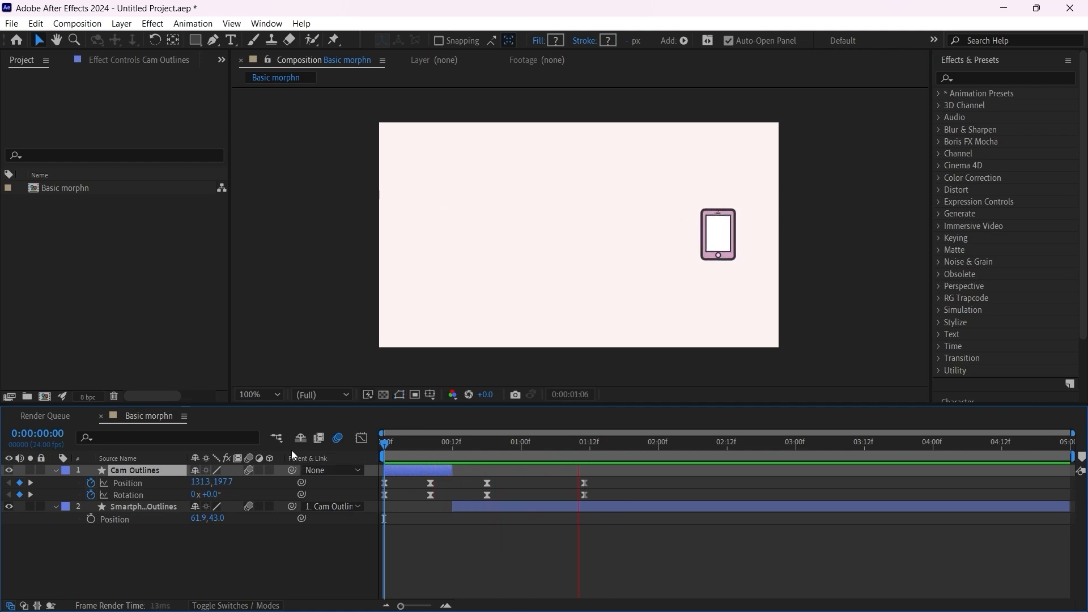
pyautogui.click(623, 441)
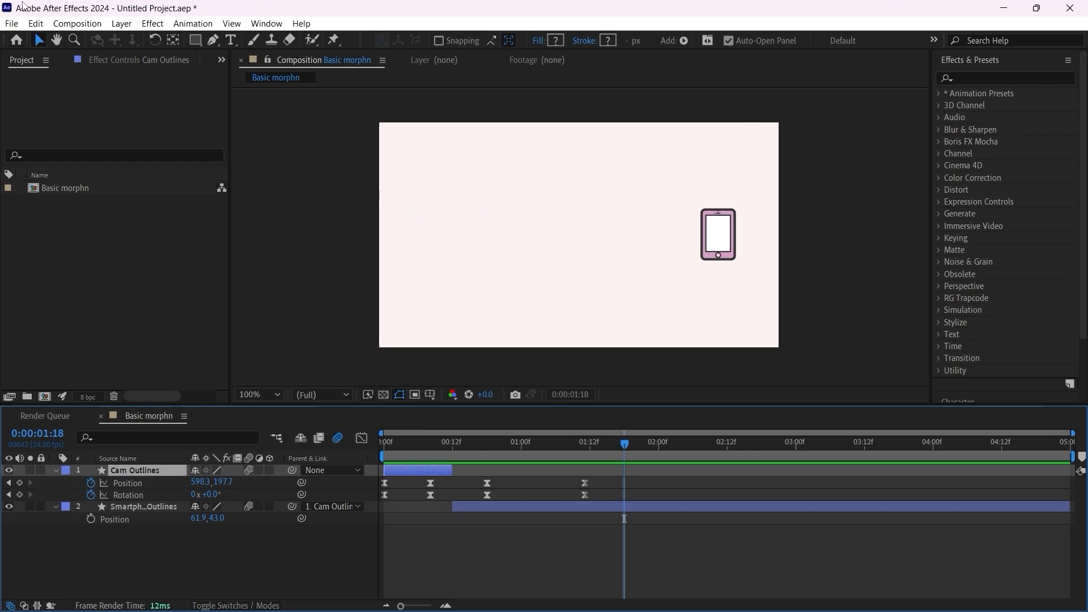
# - Create a Pale Magenta Solid 1 background layer at the bottom and lock it
pyautogui.click(122, 22)
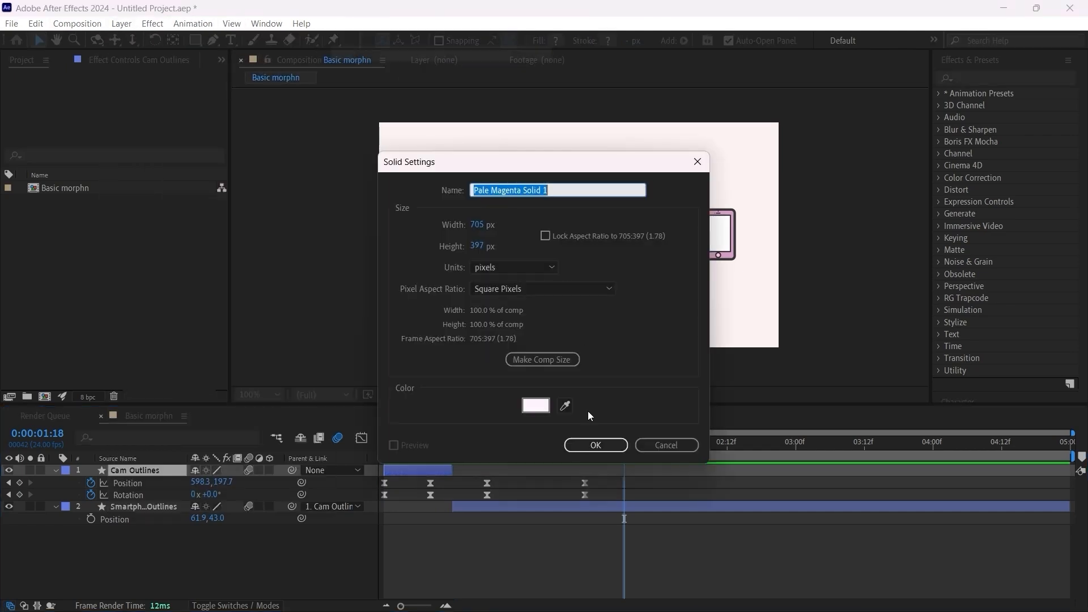
pyautogui.click(594, 445)
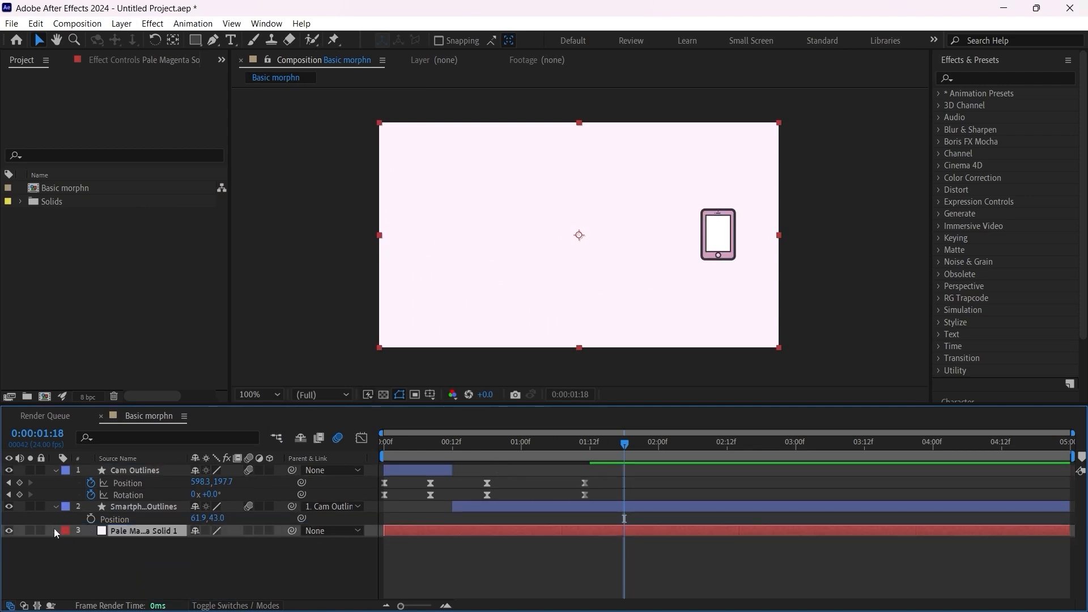
pyautogui.click(40, 531)
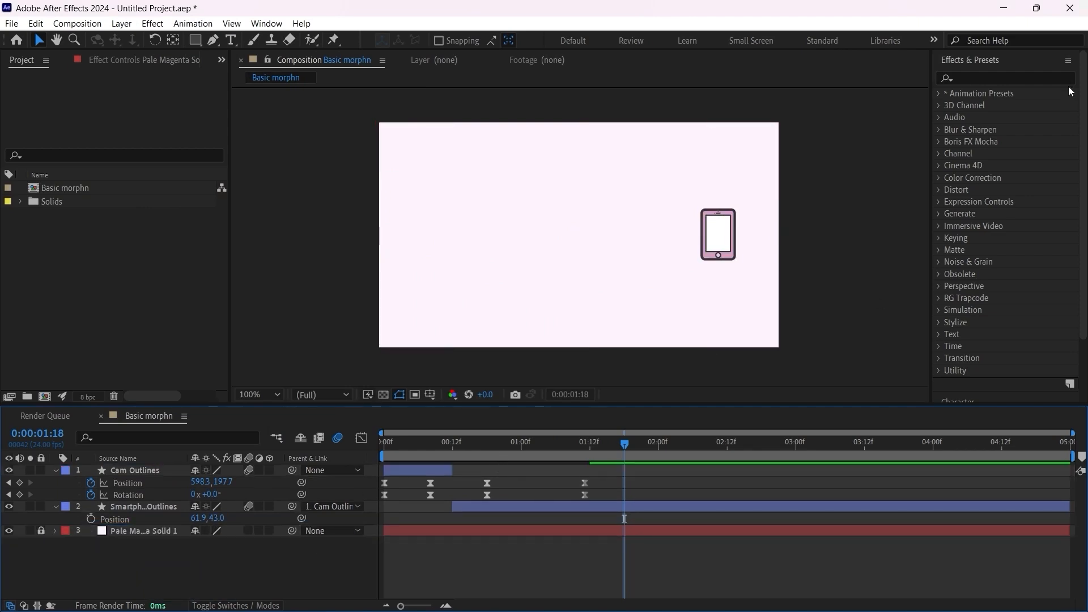
# - Search presets for 'noi' and add a new adjustment layer on top of the comp
pyautogui.click(1002, 77)
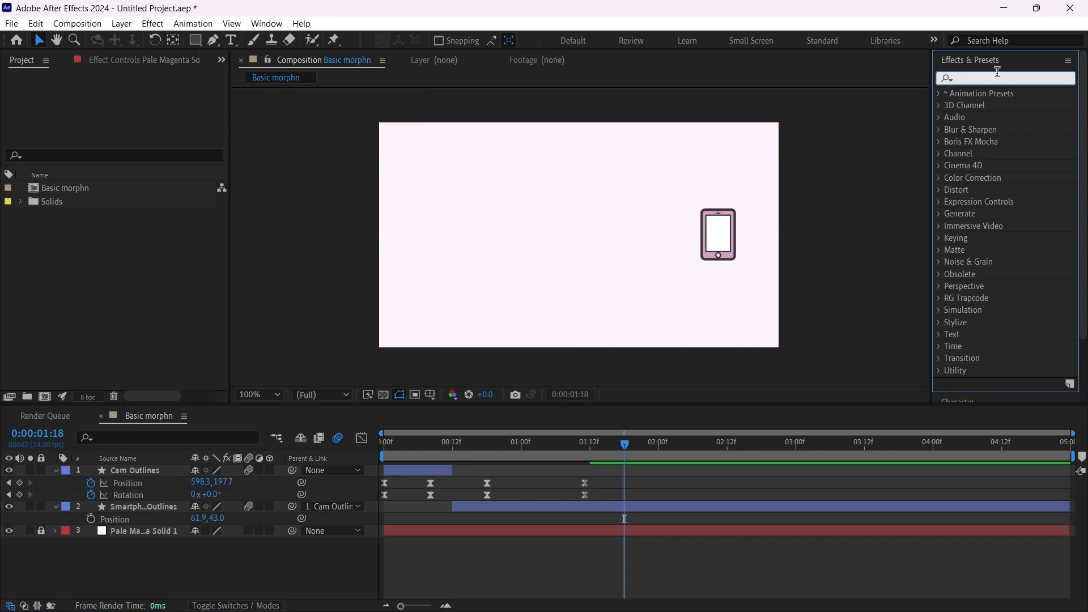
pyautogui.write('noi')
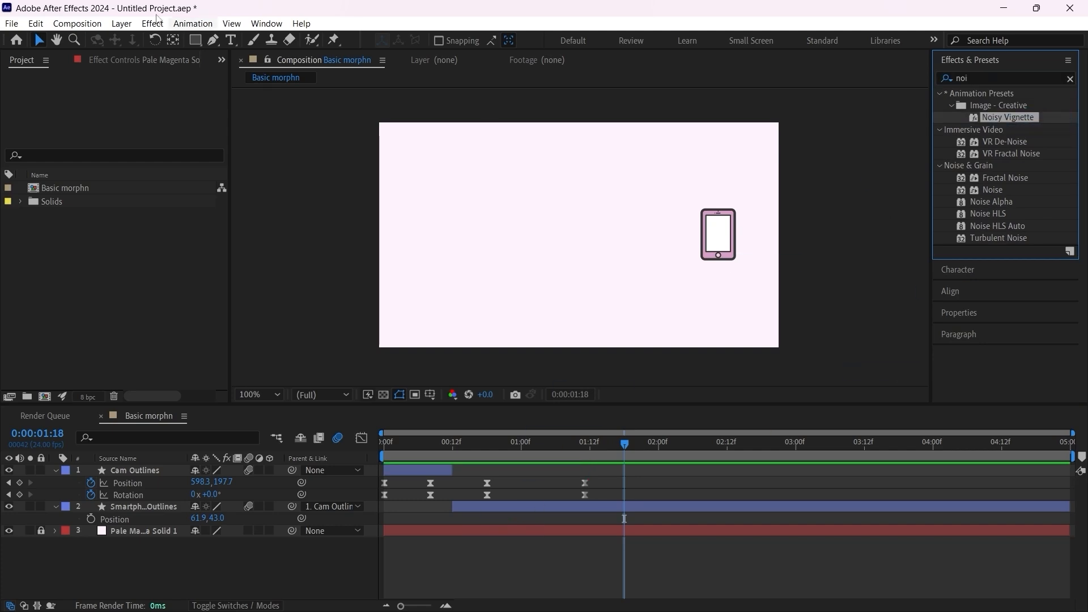
pyautogui.click(120, 23)
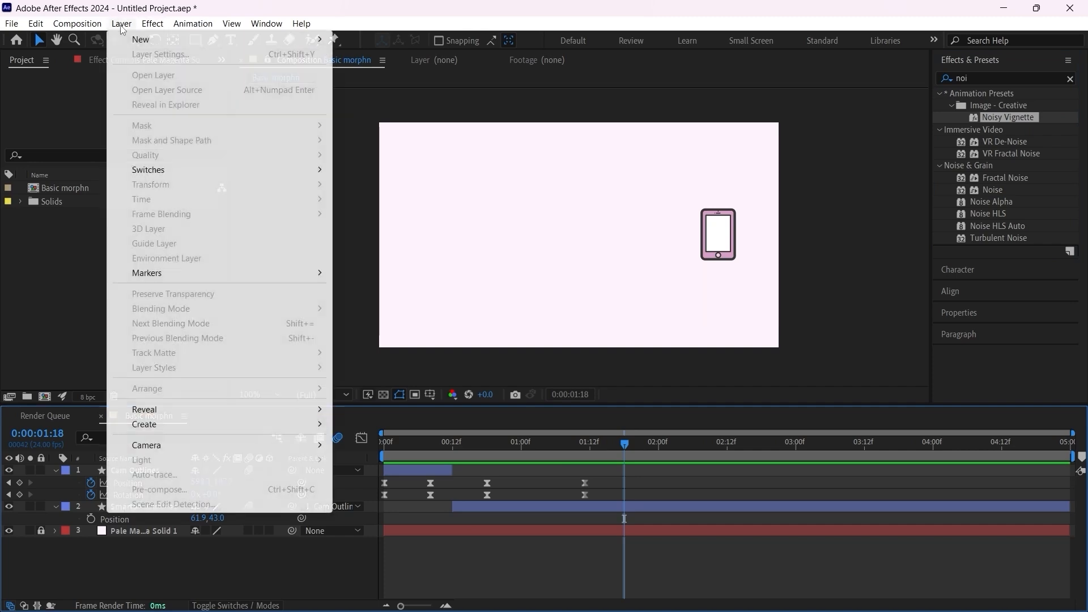
pyautogui.click(121, 22)
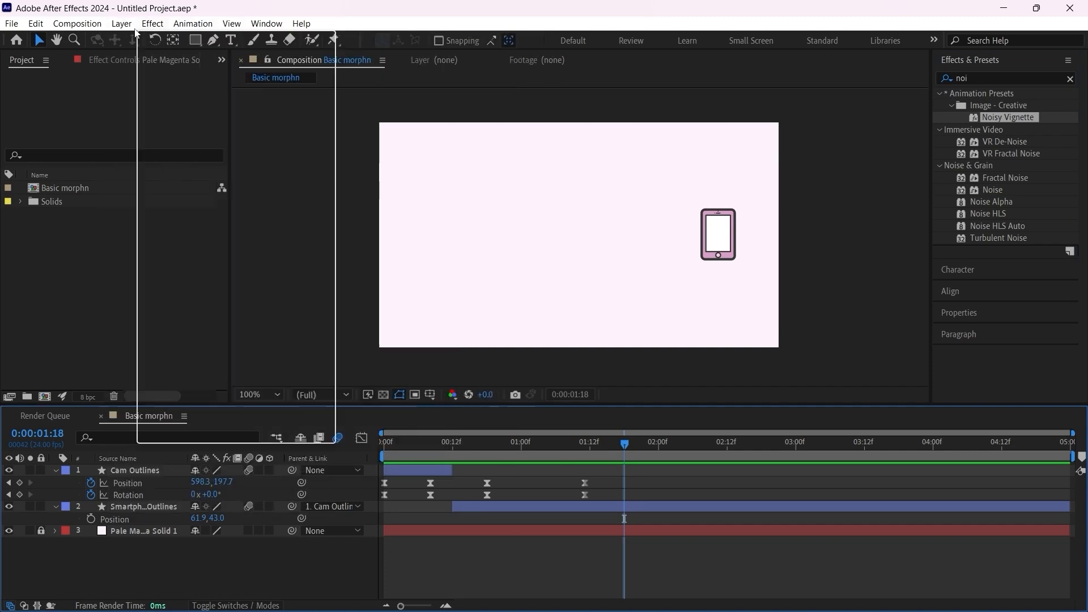
pyautogui.click(121, 22)
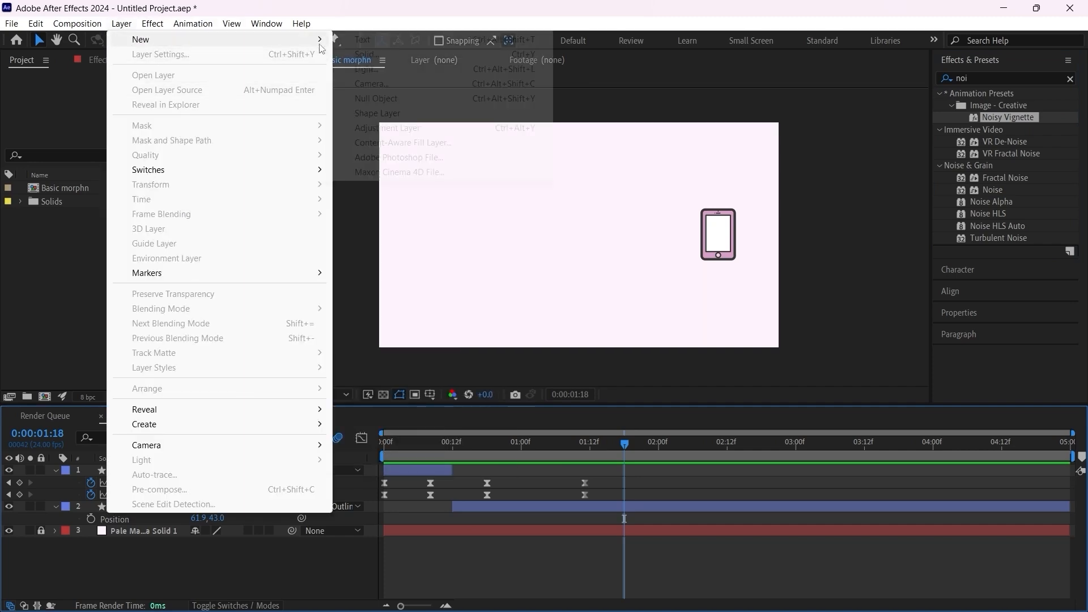
pyautogui.click(387, 127)
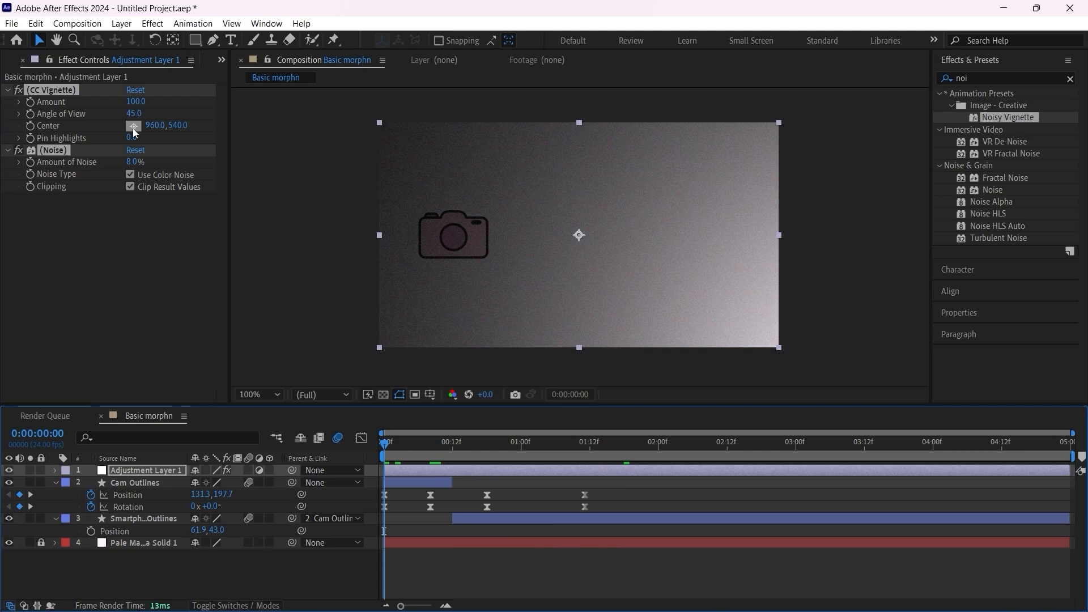
# - Apply the Noisy Vignette preset and set the CC Vignette center at the frame middle
pyautogui.click(134, 126)
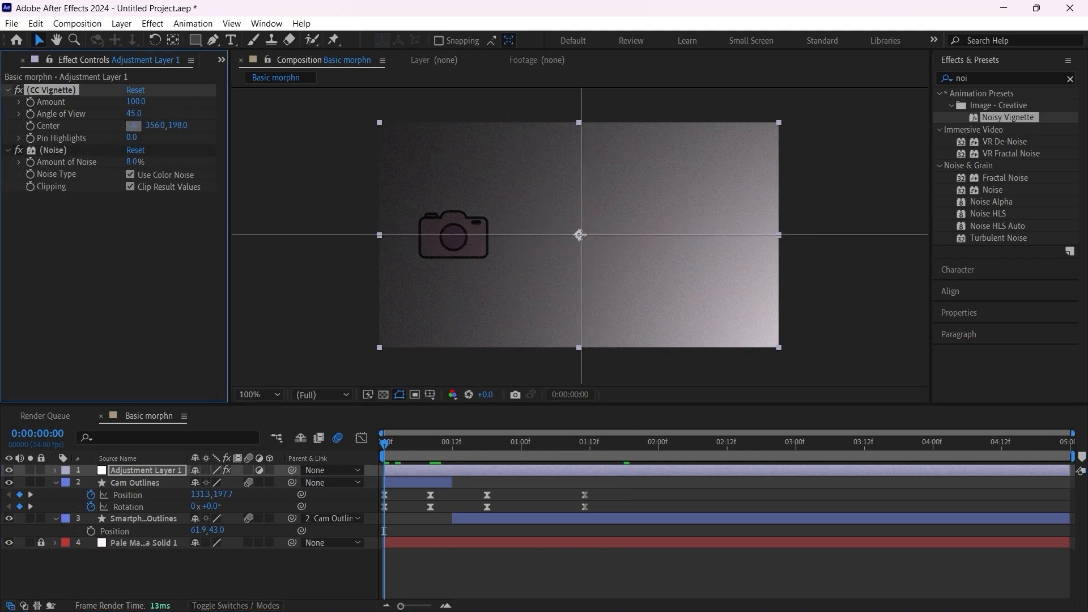